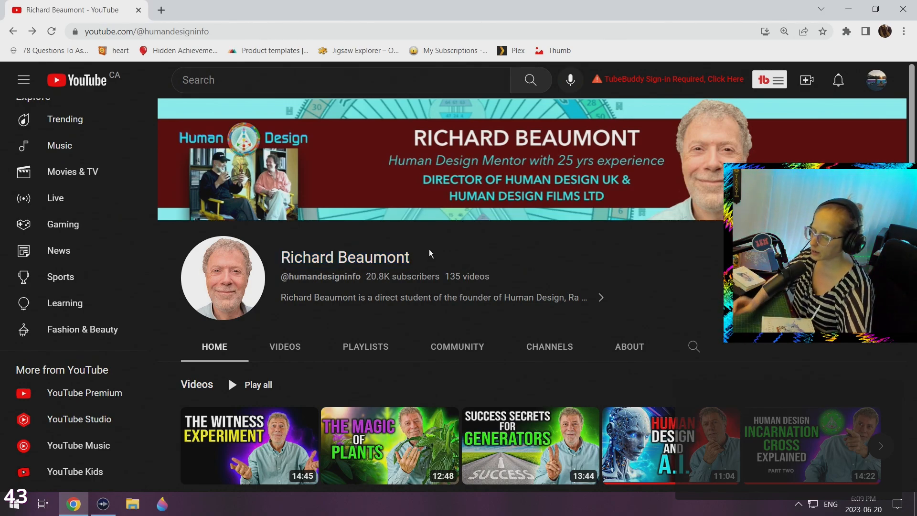
scroll("down", 3)
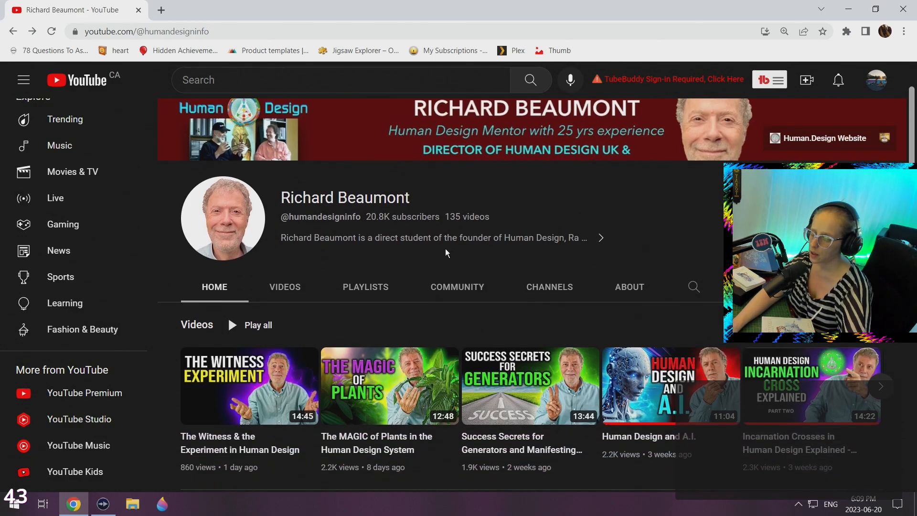
left_click(285, 287)
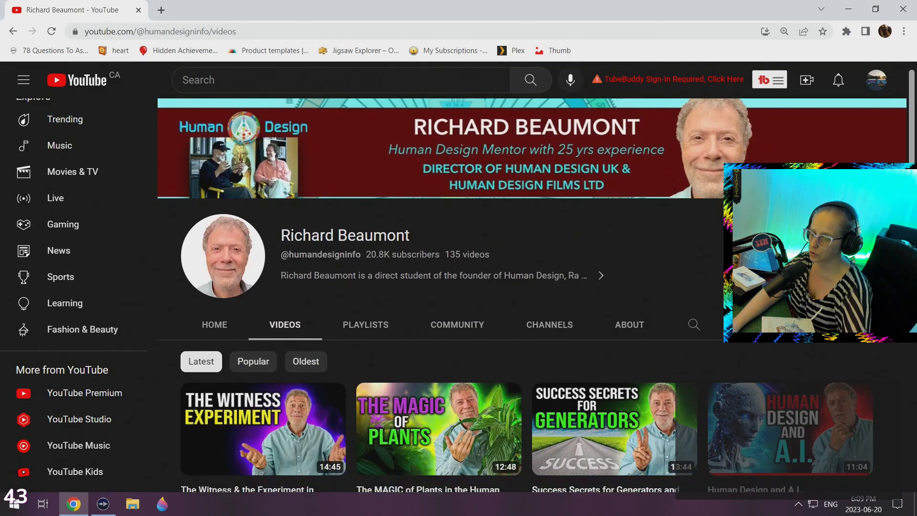
Browse down through the channel's uploaded videos and come back toward the top.
scroll("down", 3)
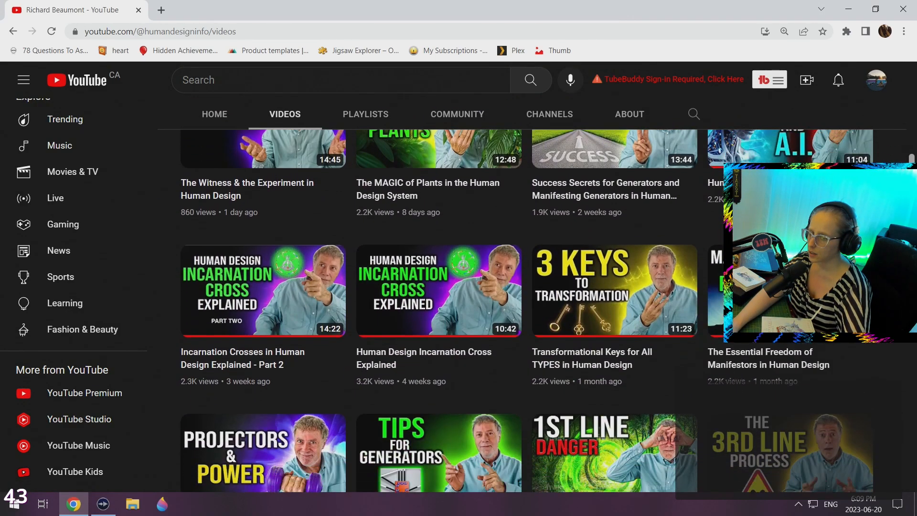
scroll("down", 3)
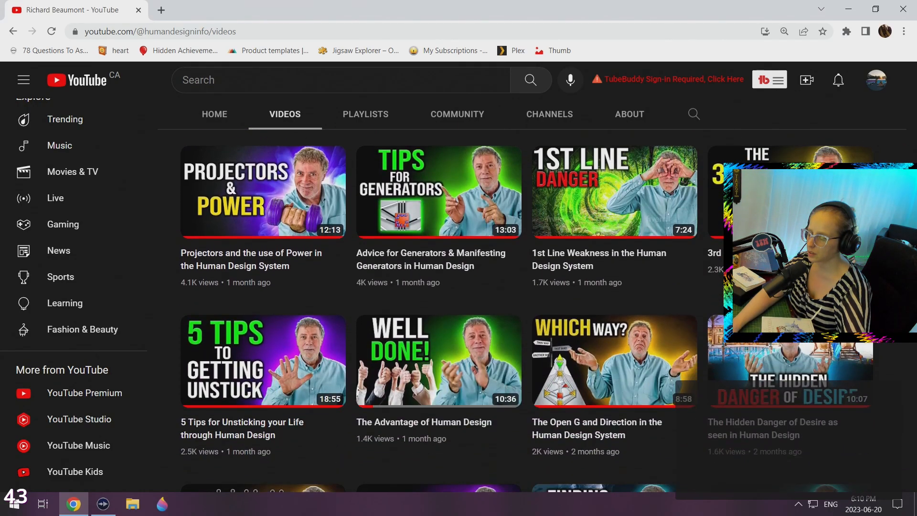
scroll("down", 3)
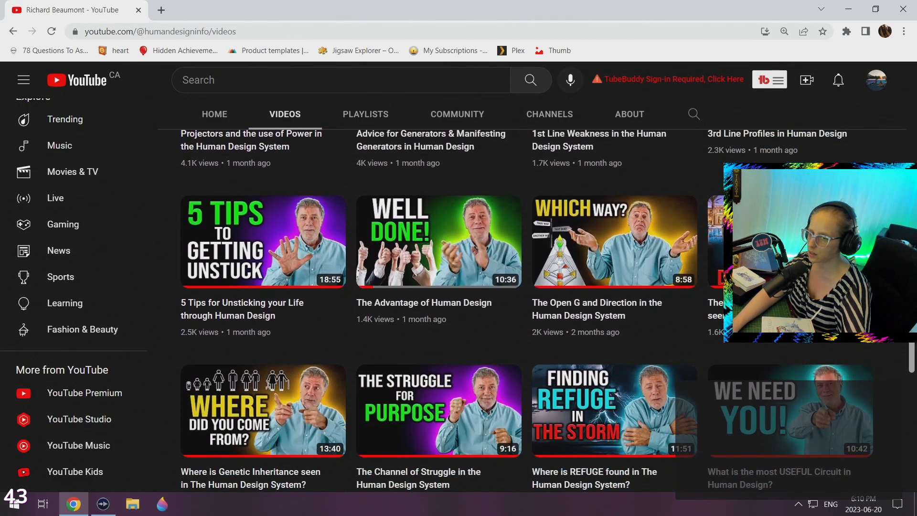
scroll("down", 3)
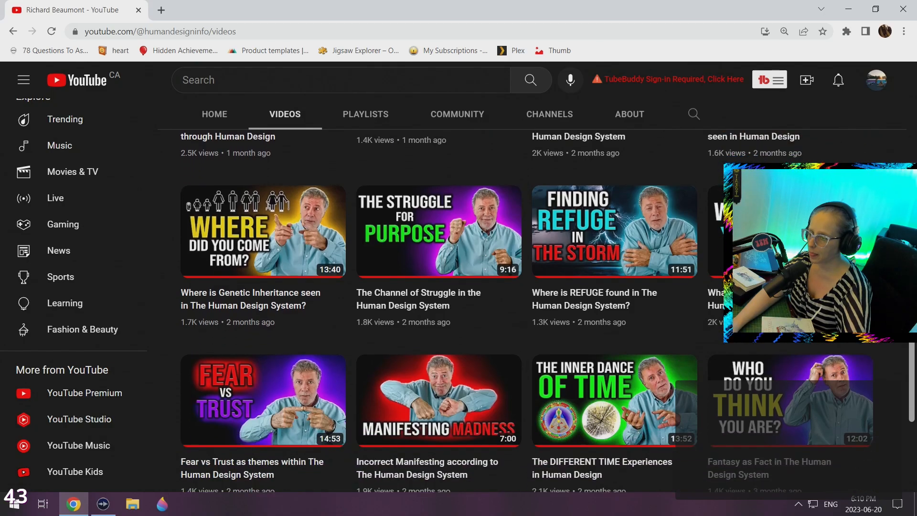
scroll("up", 3)
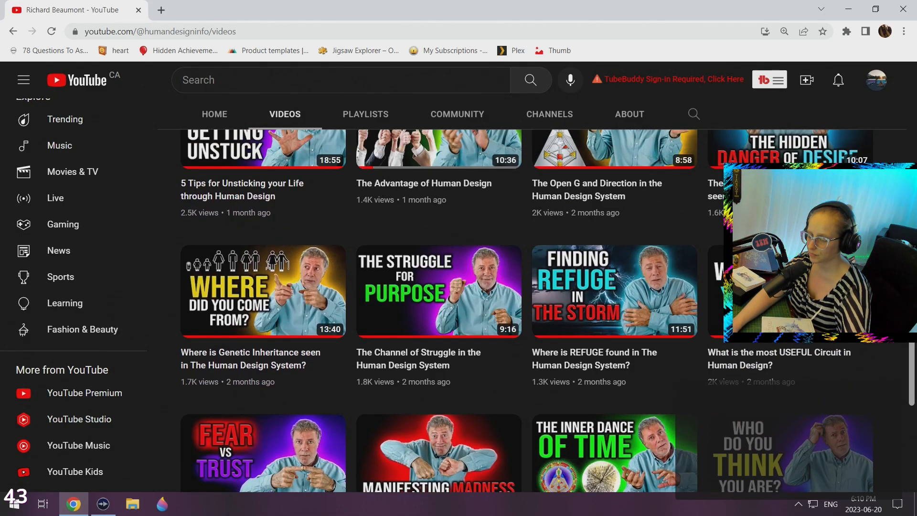
scroll("down", 3)
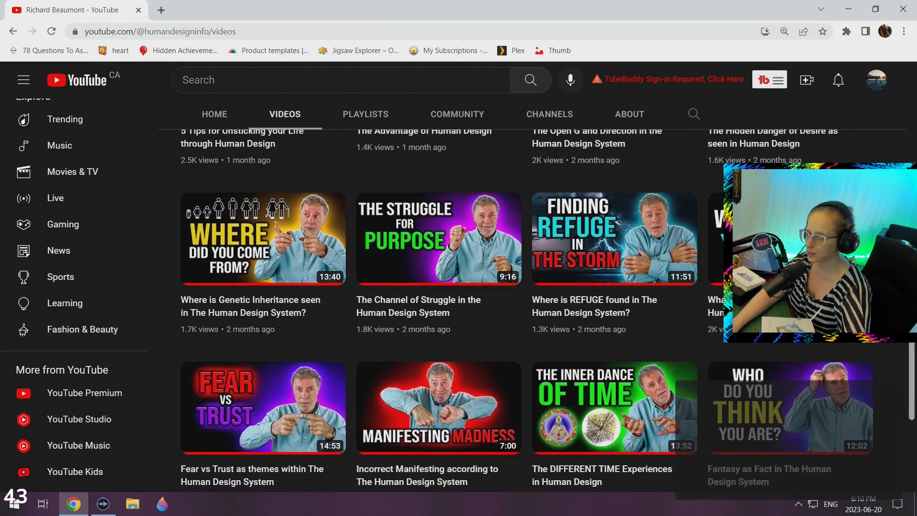
scroll("down", 3)
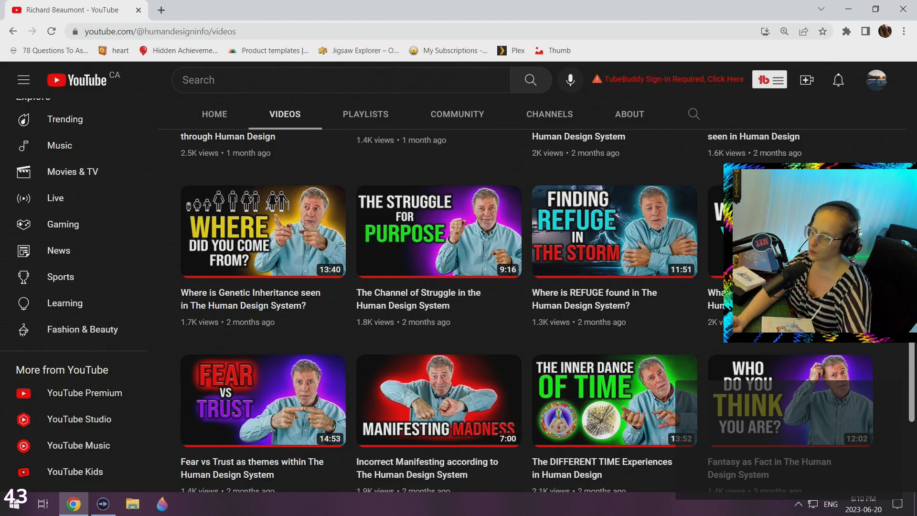
scroll("down", 3)
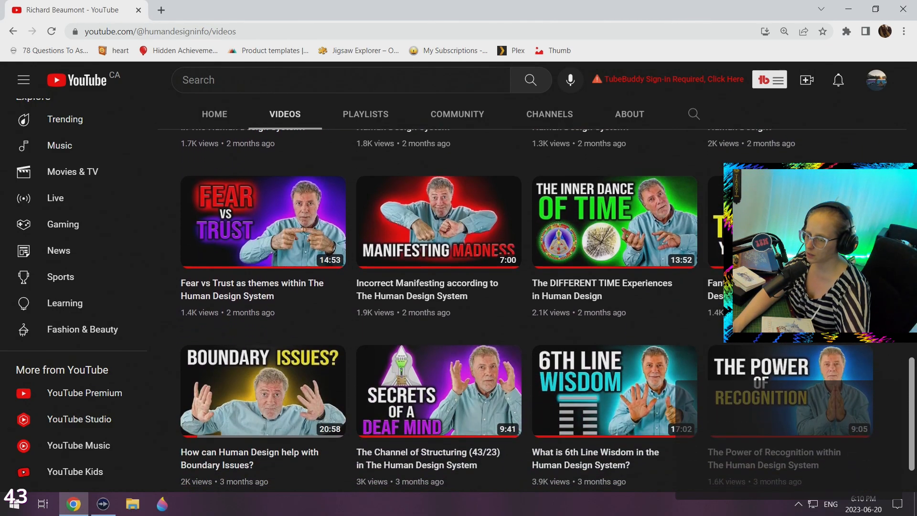
scroll("down", 3)
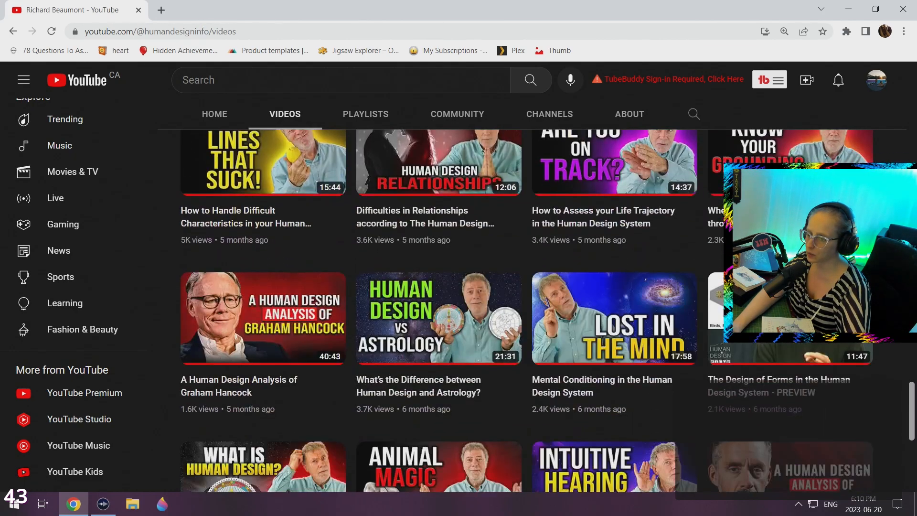
scroll("down", 3)
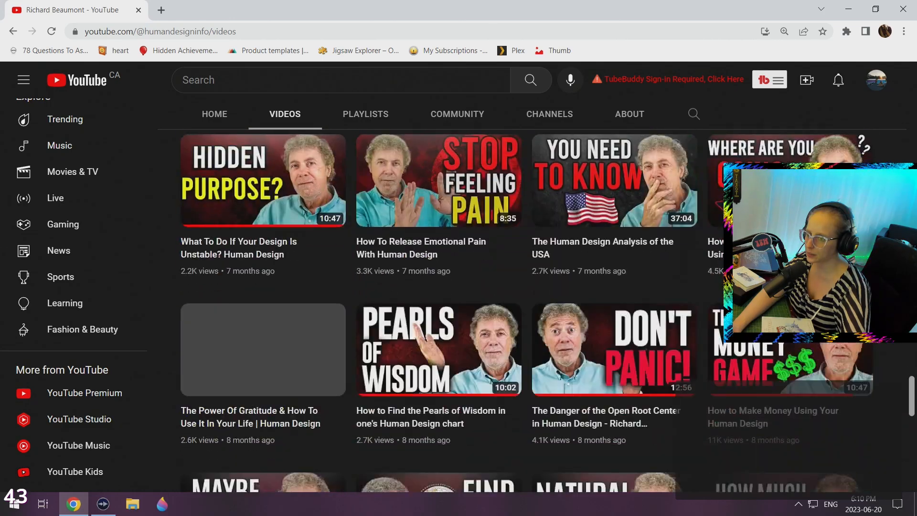
scroll("down", 3)
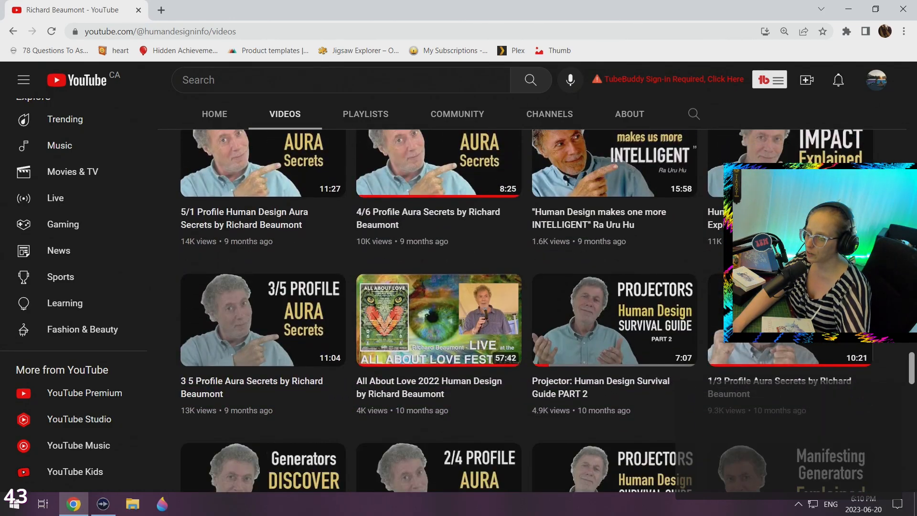
scroll("down", 3)
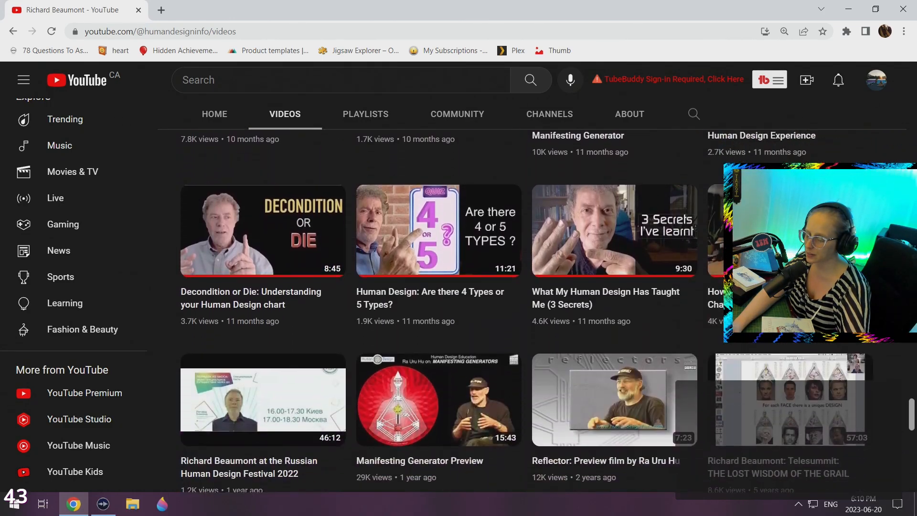
scroll("down", 3)
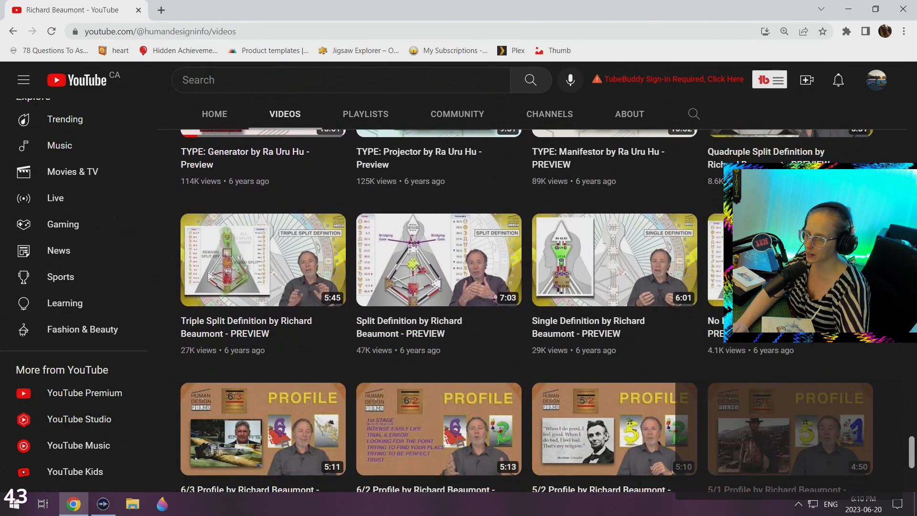
scroll("down", 3)
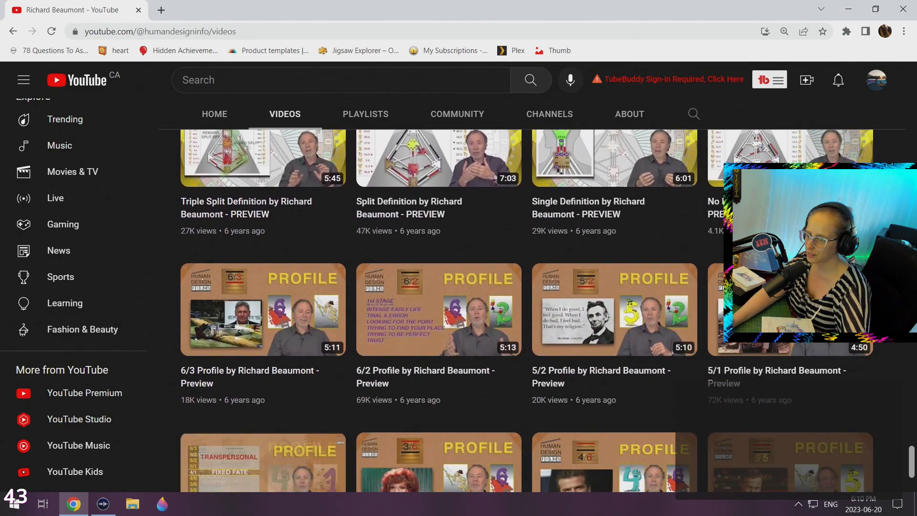
scroll("down", 3)
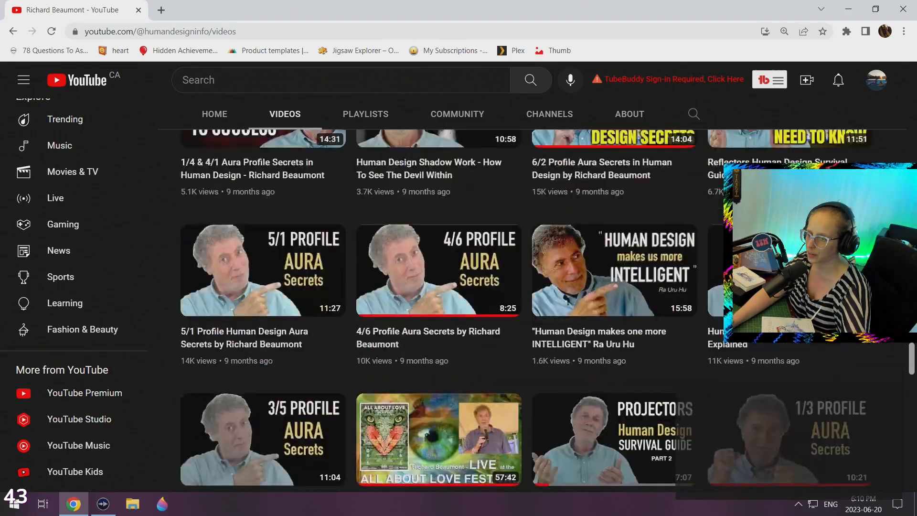
scroll("down", 3)
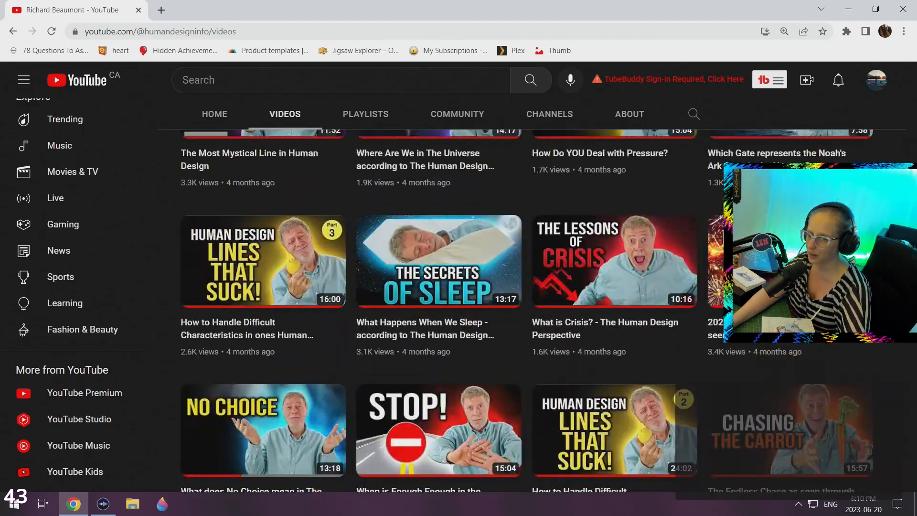
scroll("up", 3)
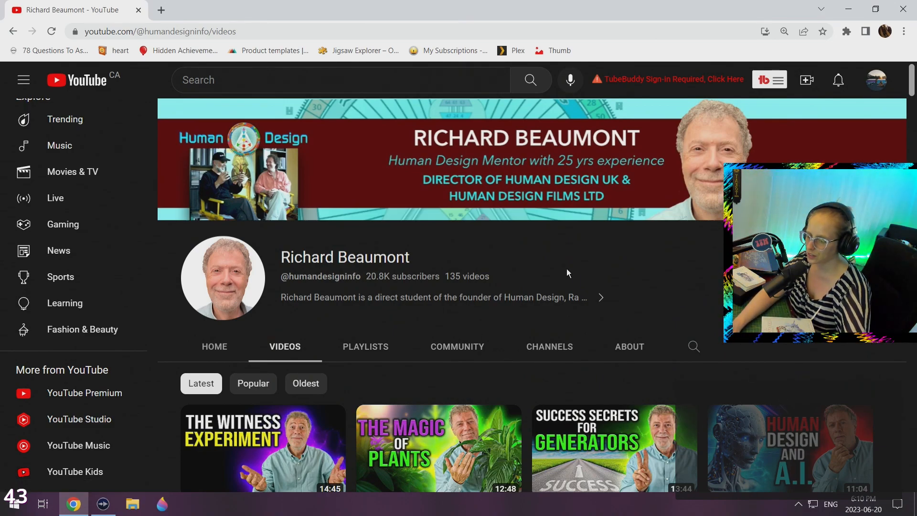
scroll("down", 3)
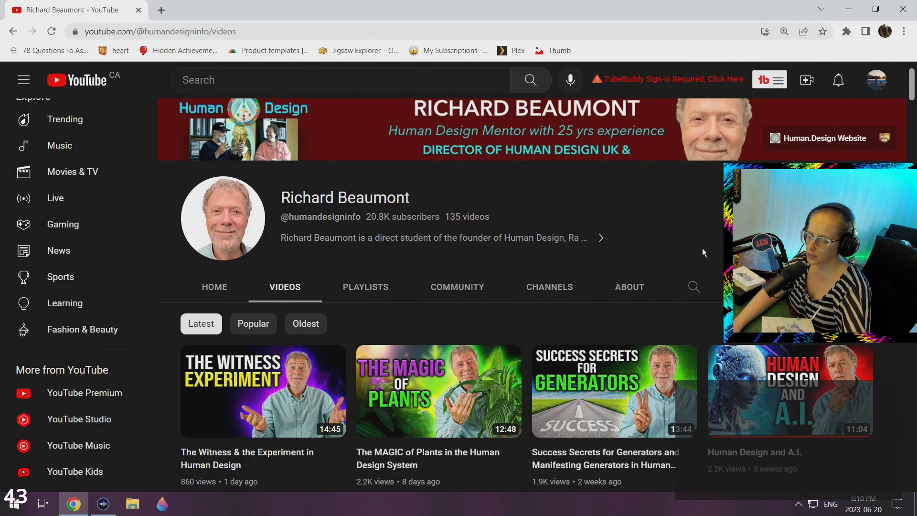
scroll("down", 3)
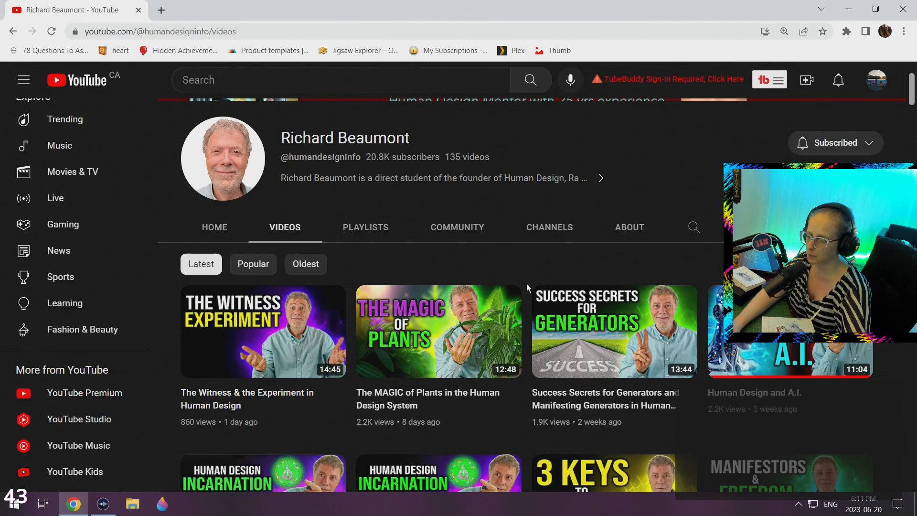
scroll("down", 3)
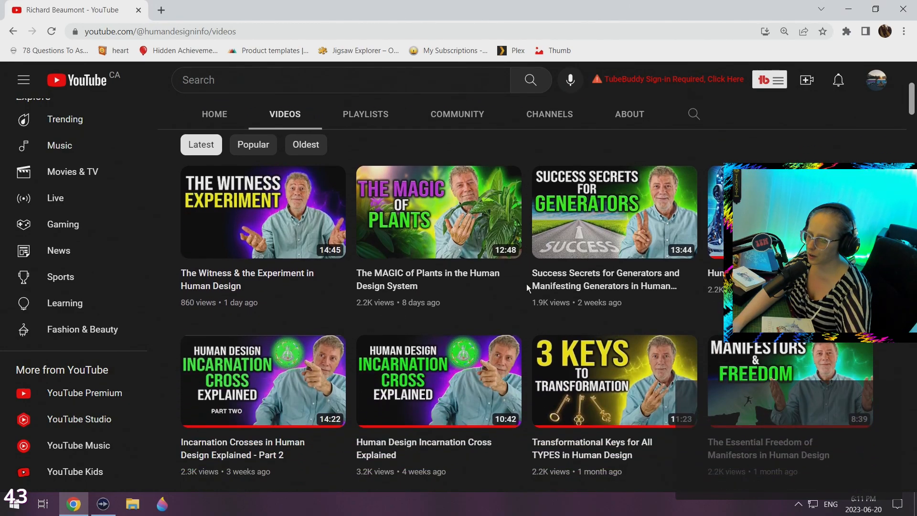
mouse_move(531, 342)
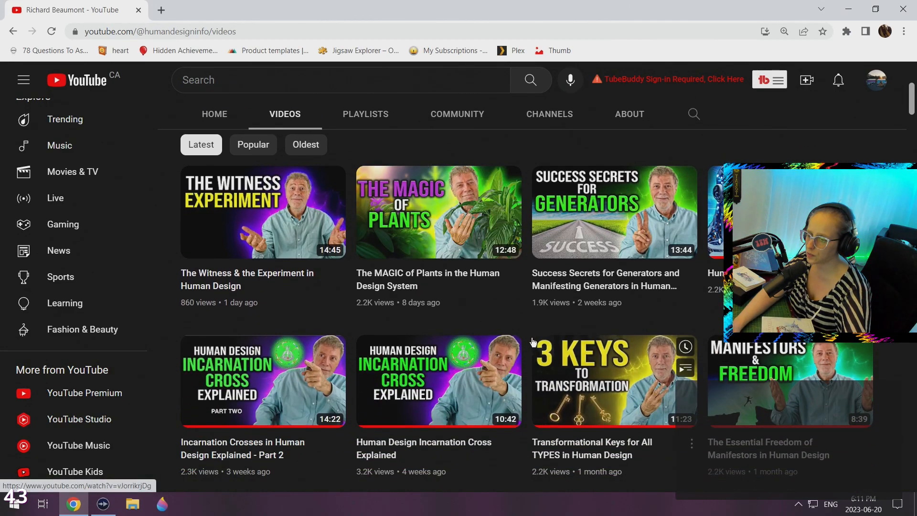
mouse_move(478, 312)
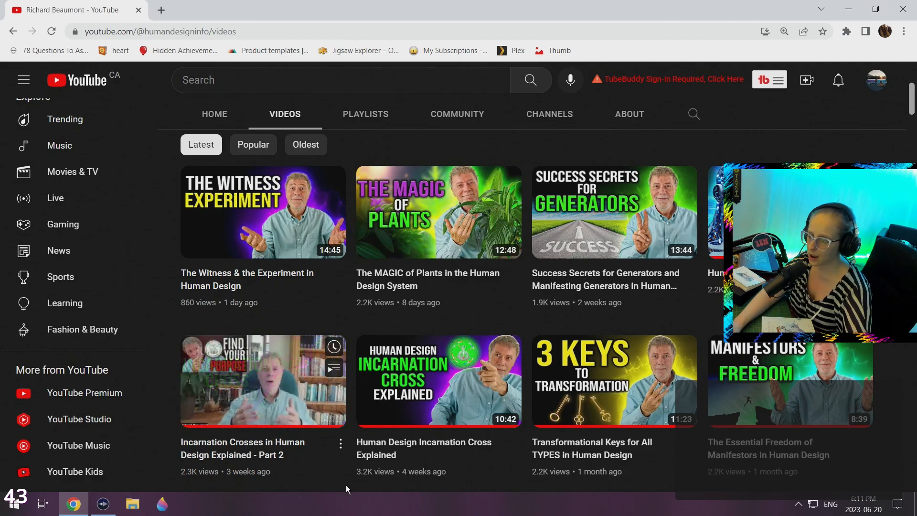
scroll("down", 3)
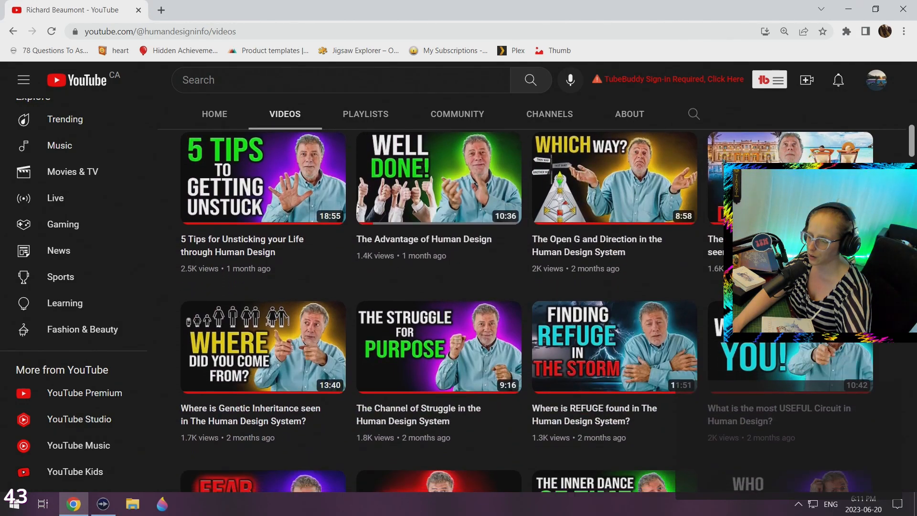
scroll("down", 3)
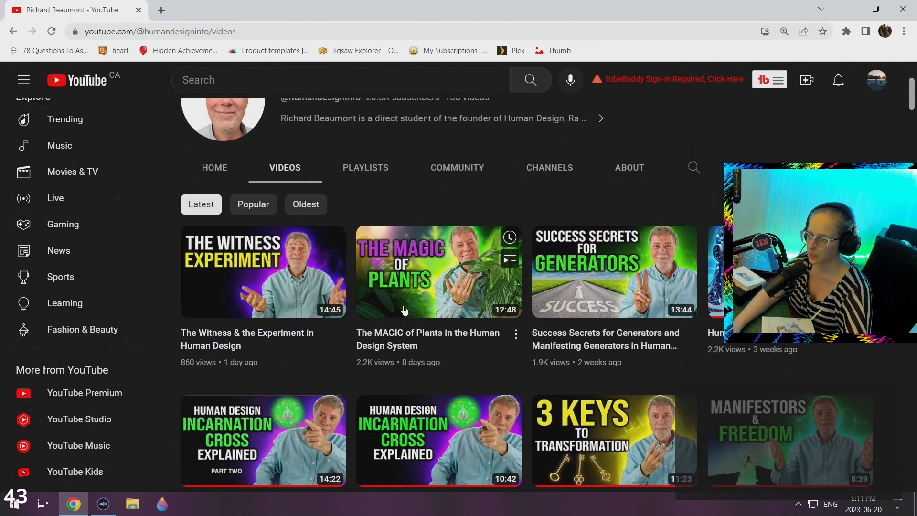
Start playing 'The MAGIC of Plants in the Human Design System' from the Videos grid.
left_click(438, 271)
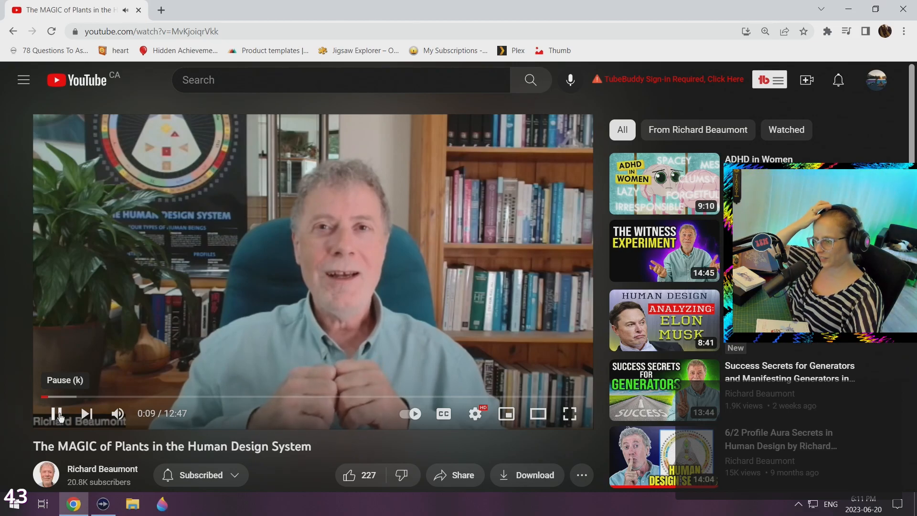
left_click(56, 414)
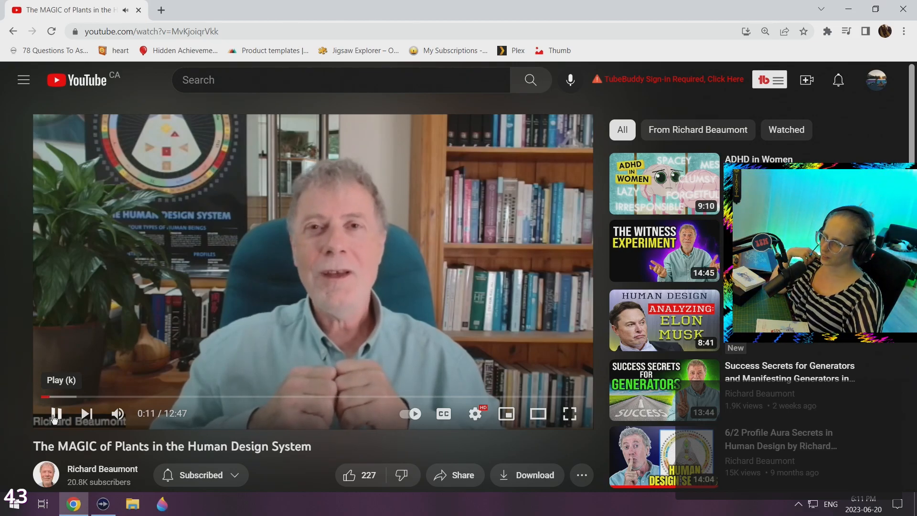
left_click(56, 414)
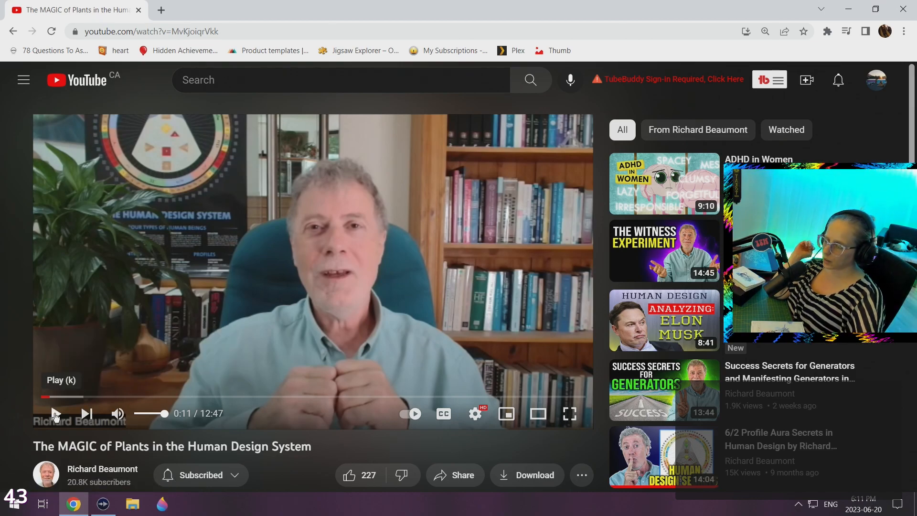
left_click(55, 414)
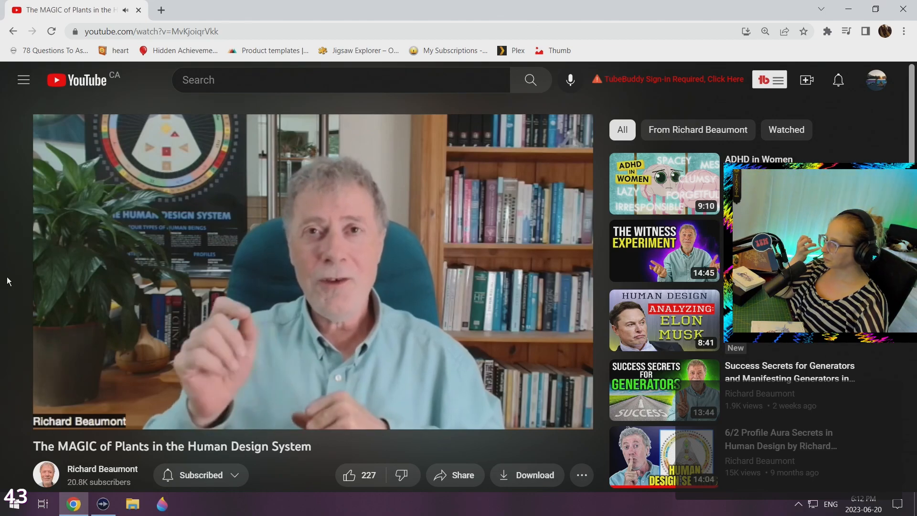
Expand the plants video's full description below the player.
scroll("down", 3)
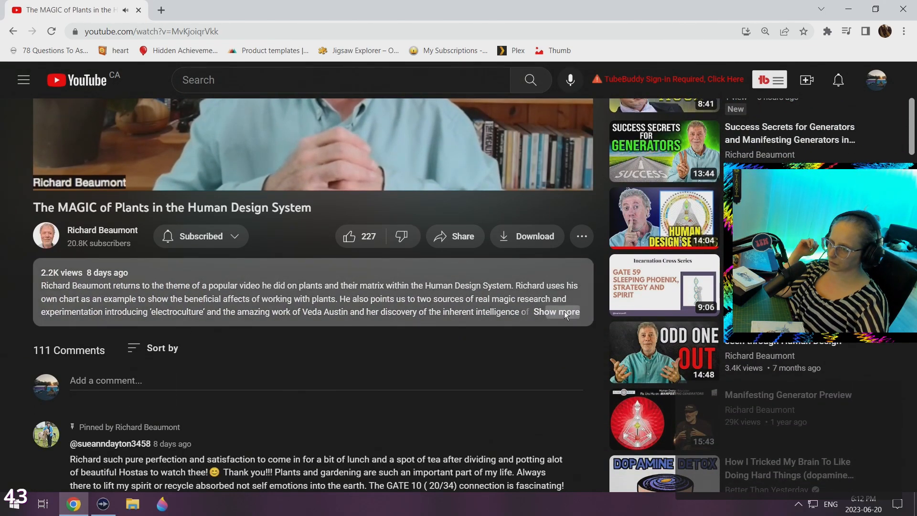
left_click(556, 311)
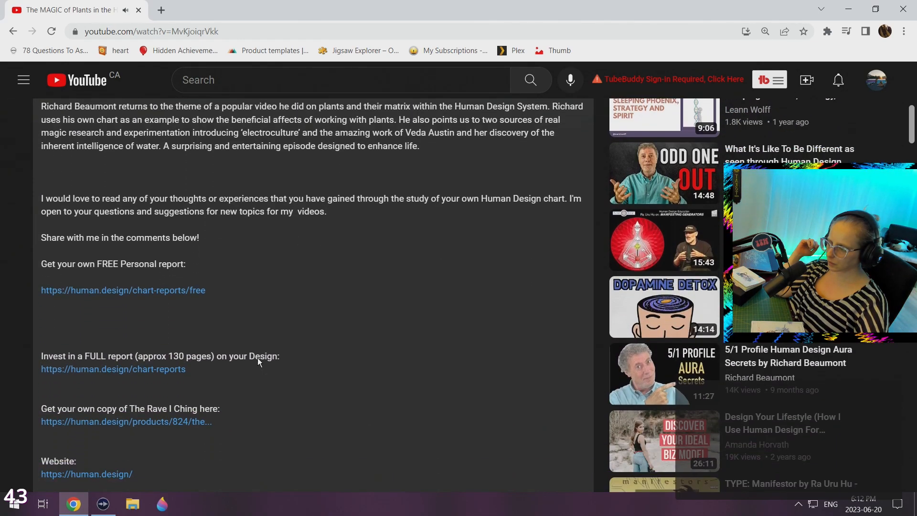
Read through the description's report links, references and resources, then return to the player.
scroll("down", 3)
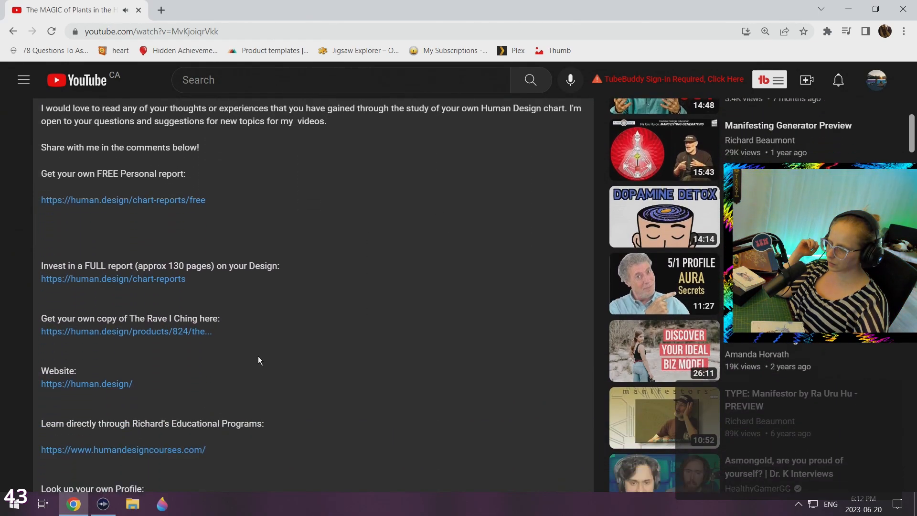
scroll("down", 3)
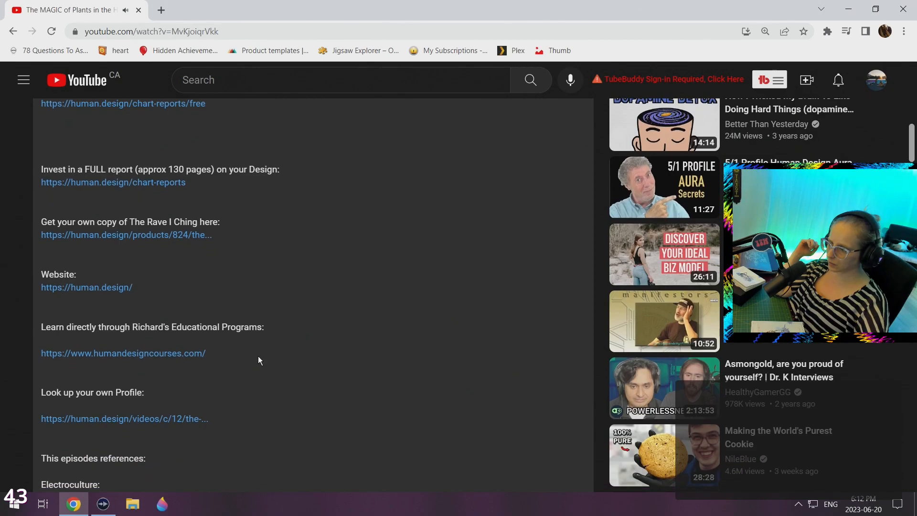
scroll("down", 3)
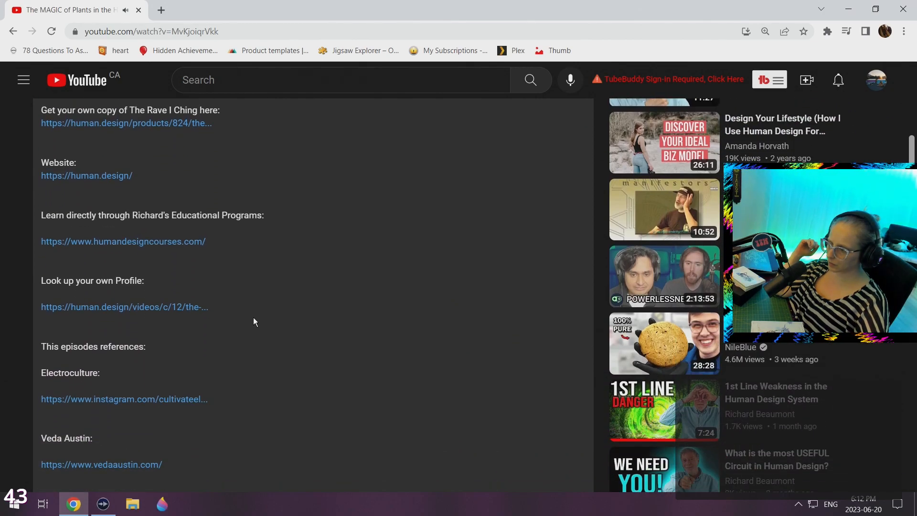
scroll("down", 3)
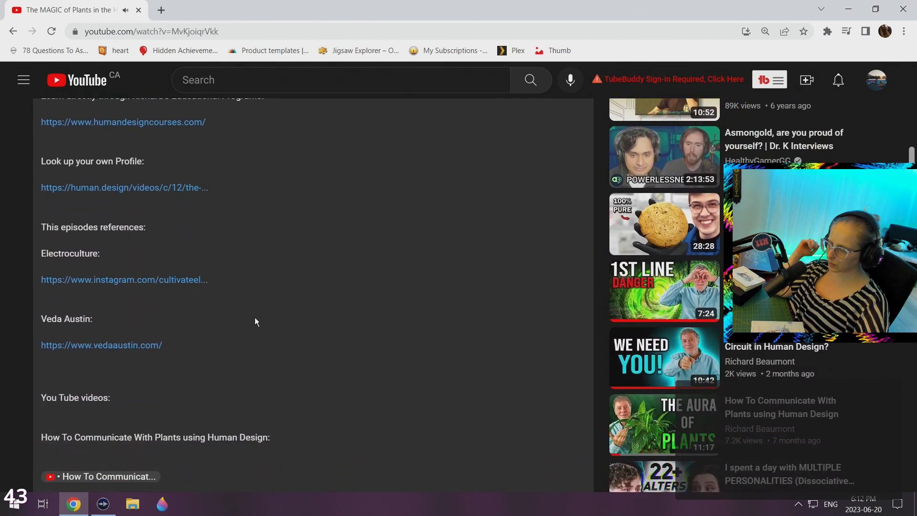
scroll("down", 3)
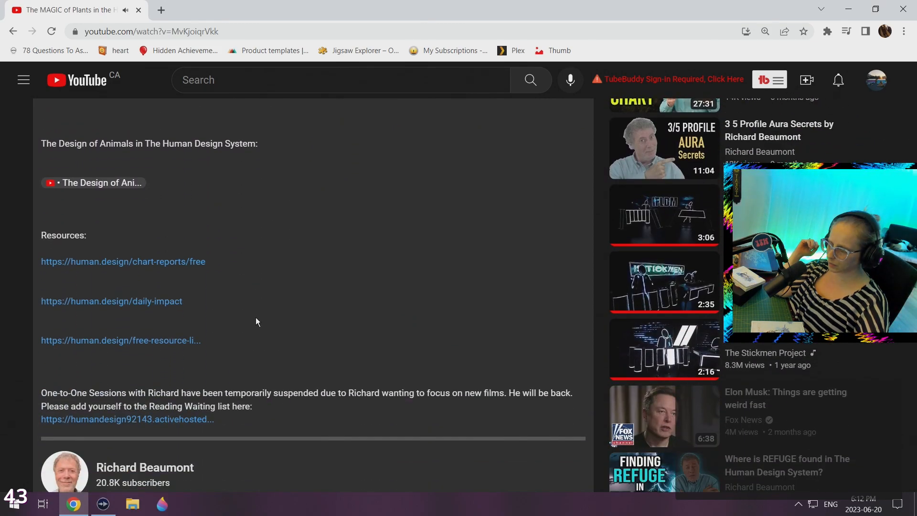
scroll("up", 3)
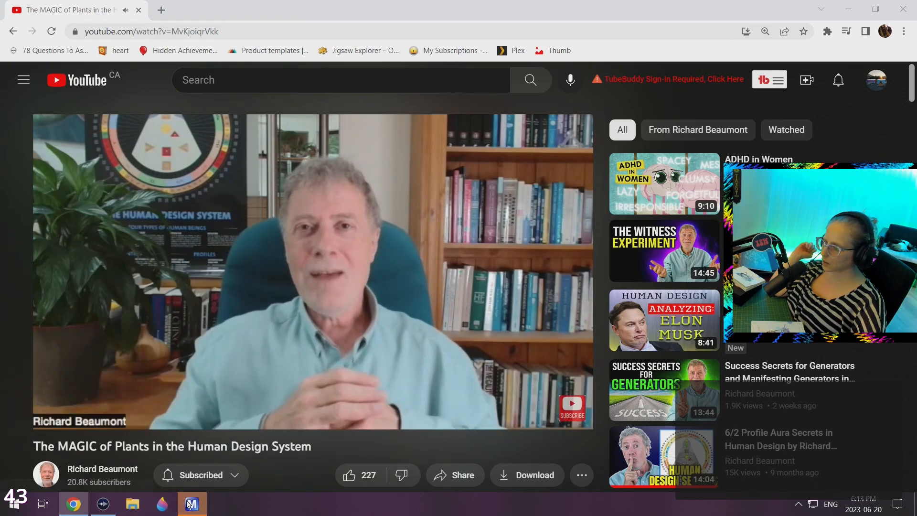
Pause the plants video around 1:38 for a comment and resume playback.
left_click(192, 504)
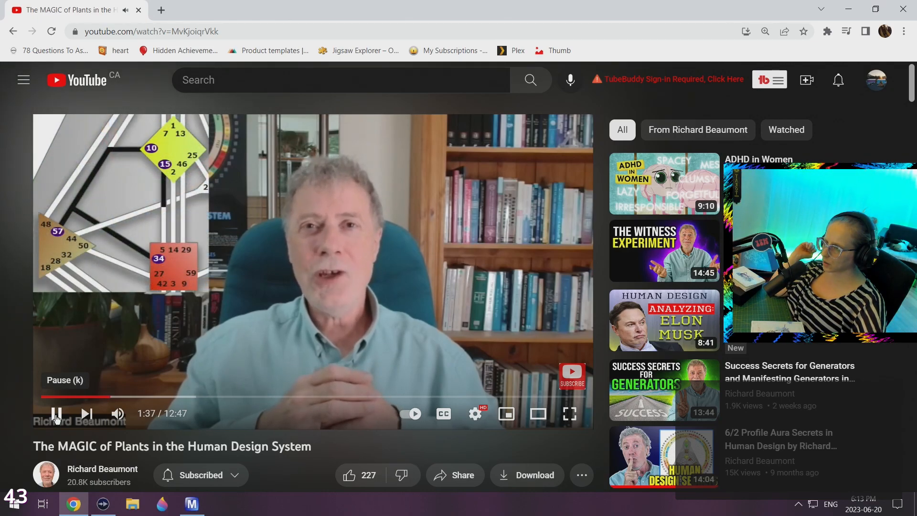
left_click(56, 414)
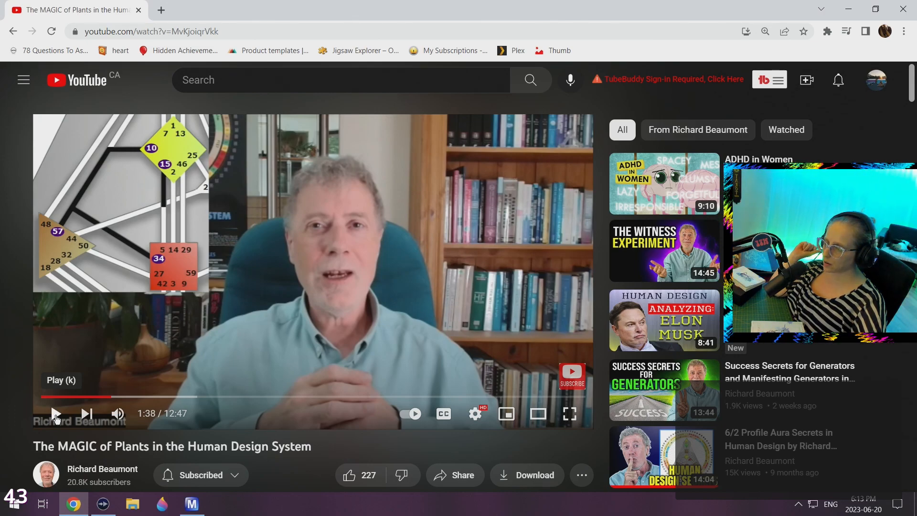
left_click(55, 412)
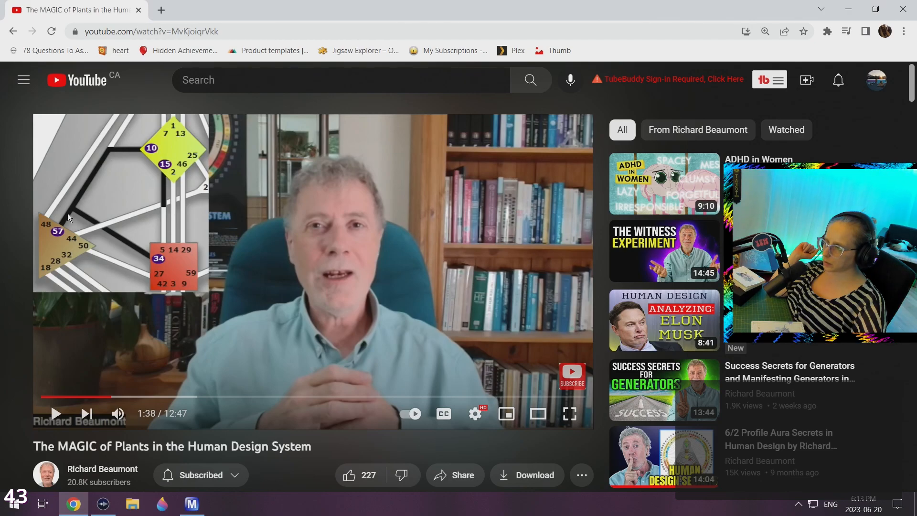
mouse_move(56, 413)
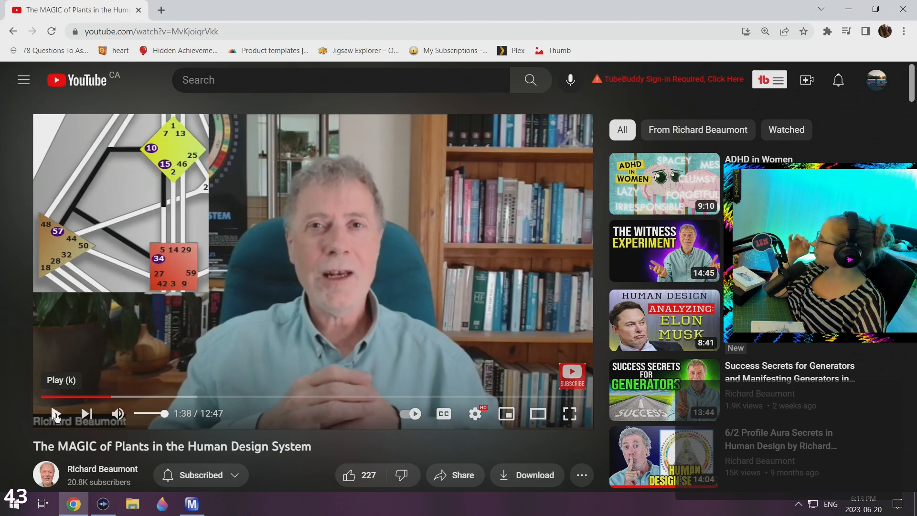
left_click(56, 414)
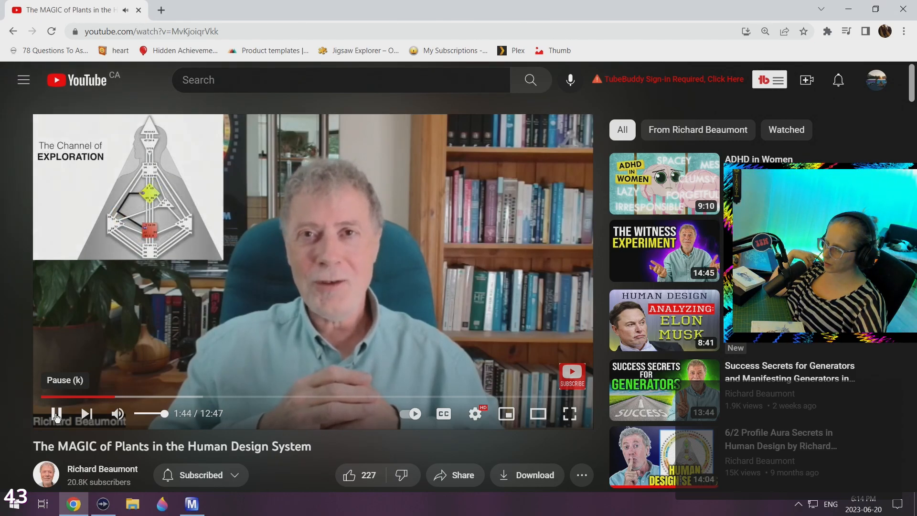
Pause the video at 1:44 and highlight the word 'Plants' in its title.
left_click(57, 413)
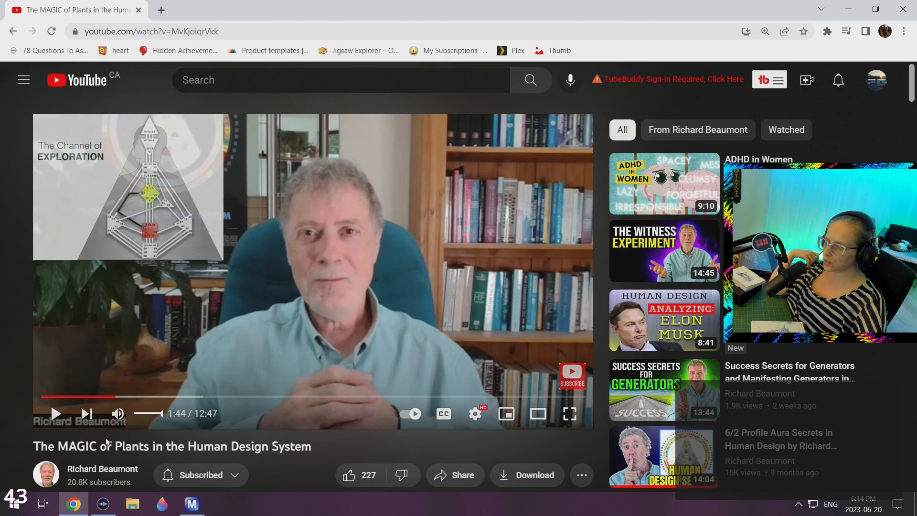
double_click(131, 446)
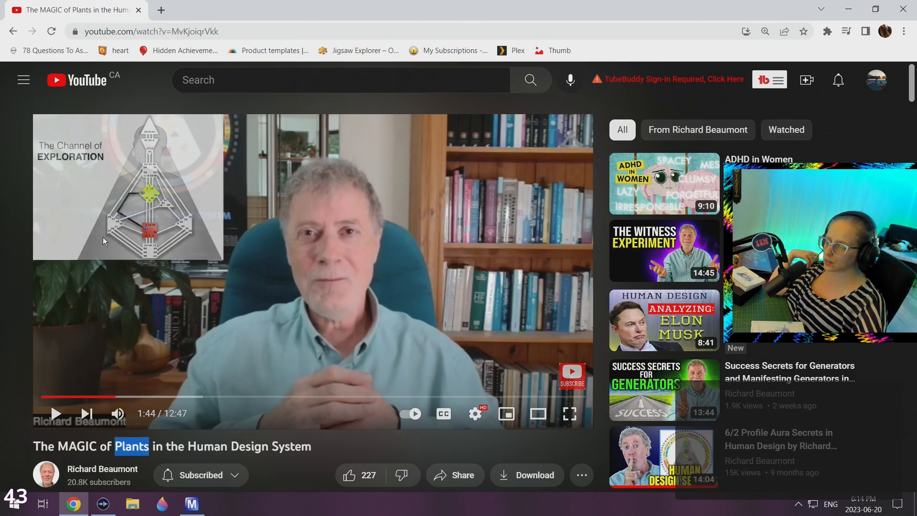
mouse_move(55, 413)
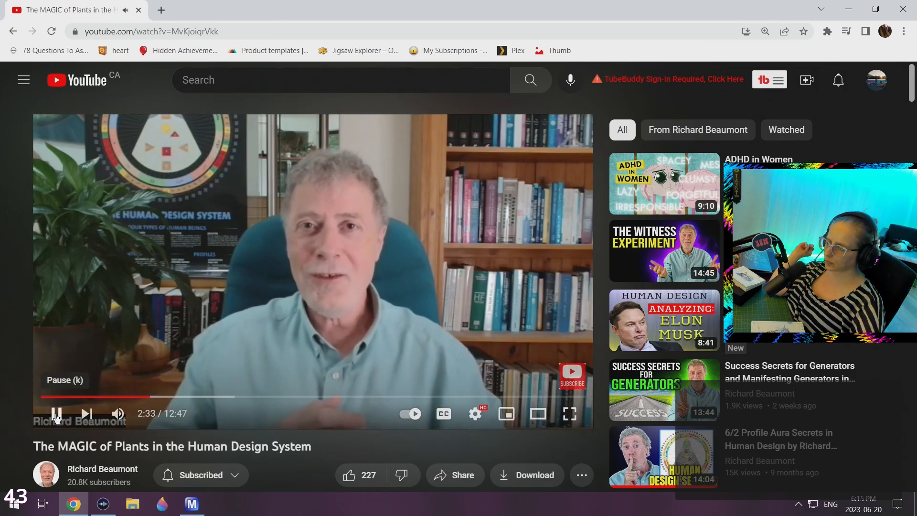
Pause the video around 2:34 for a comment and resume it.
left_click(56, 414)
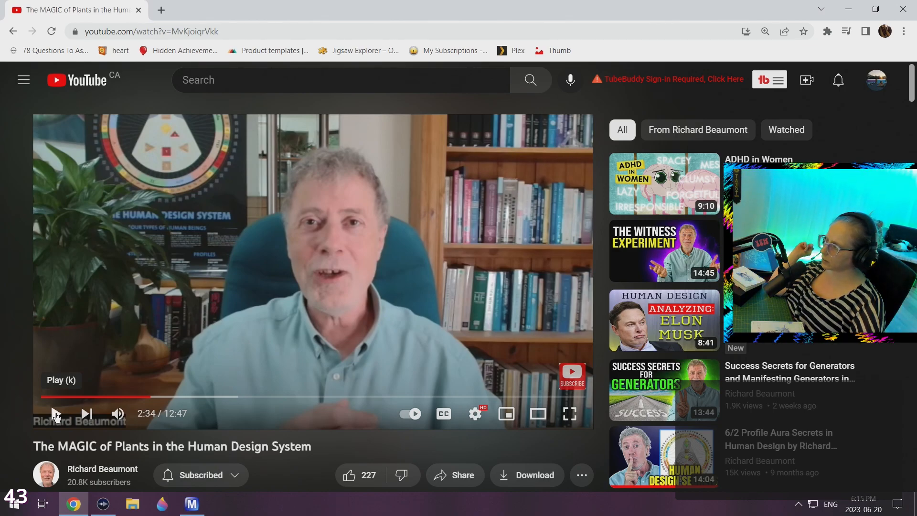
left_click(55, 413)
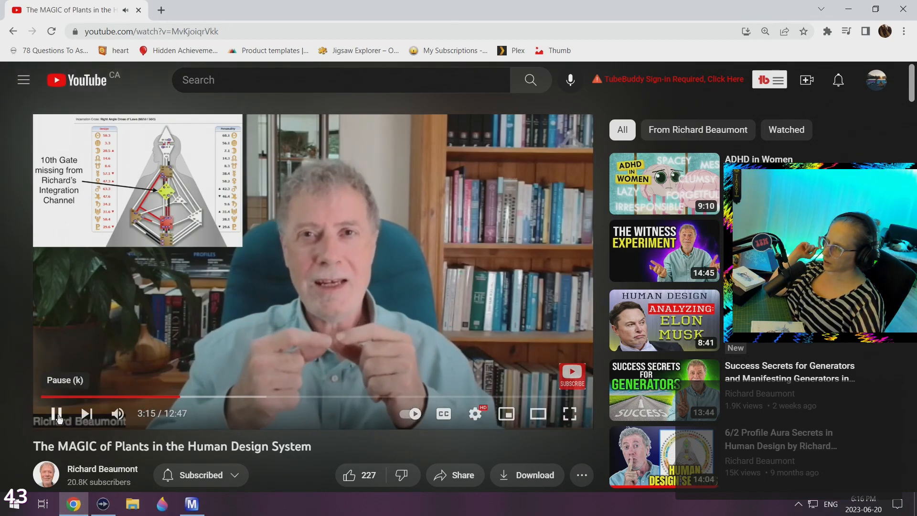
Pause around 4:05 for a longer comment, then resume toward the Channel of Perfected Form diagram.
left_click(57, 414)
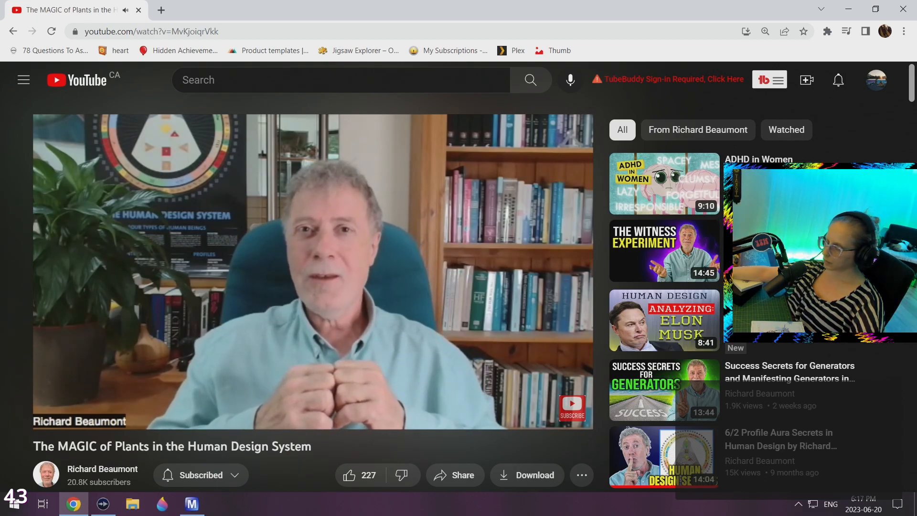
mouse_move(42, 343)
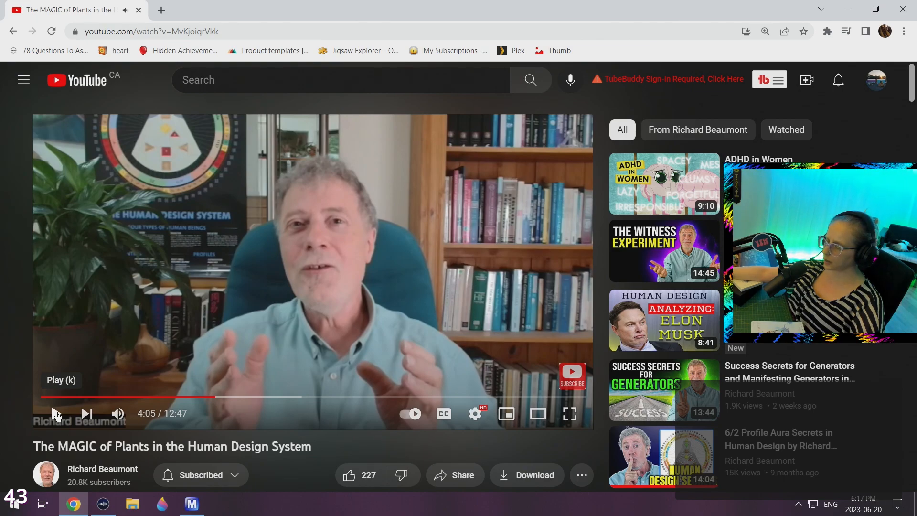
left_click(56, 412)
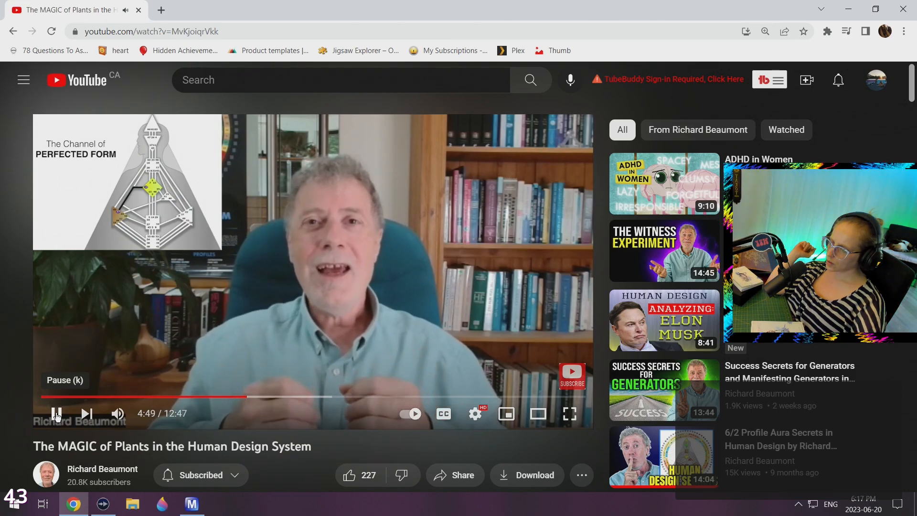
Make two short comment pauses around 4:50 and 5:06, resuming playback after each.
left_click(56, 414)
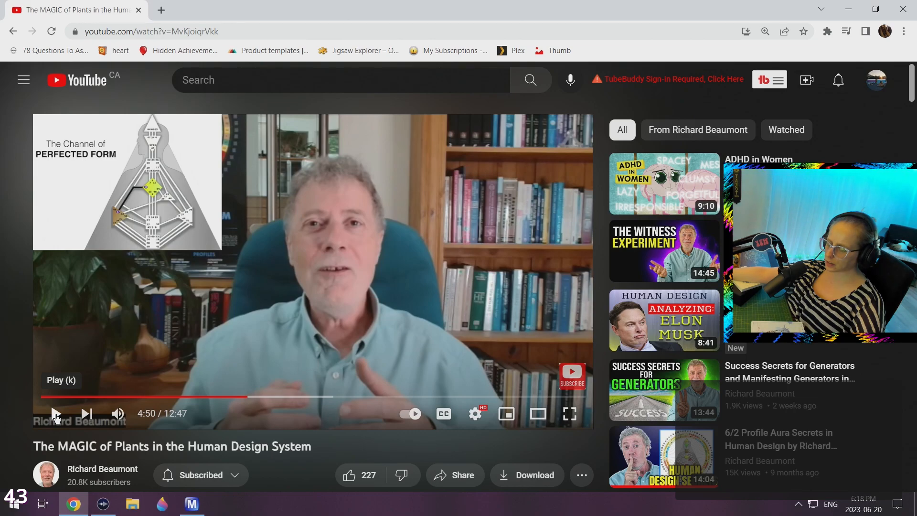
left_click(56, 413)
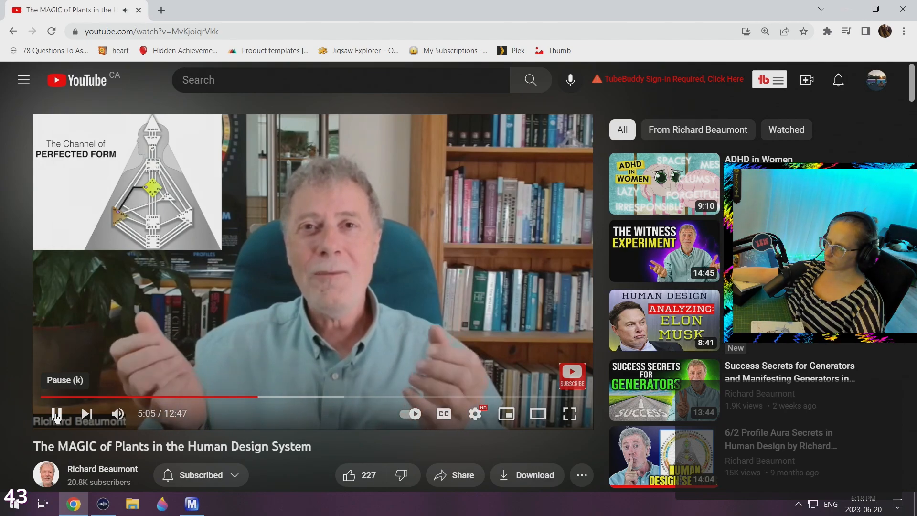
left_click(57, 414)
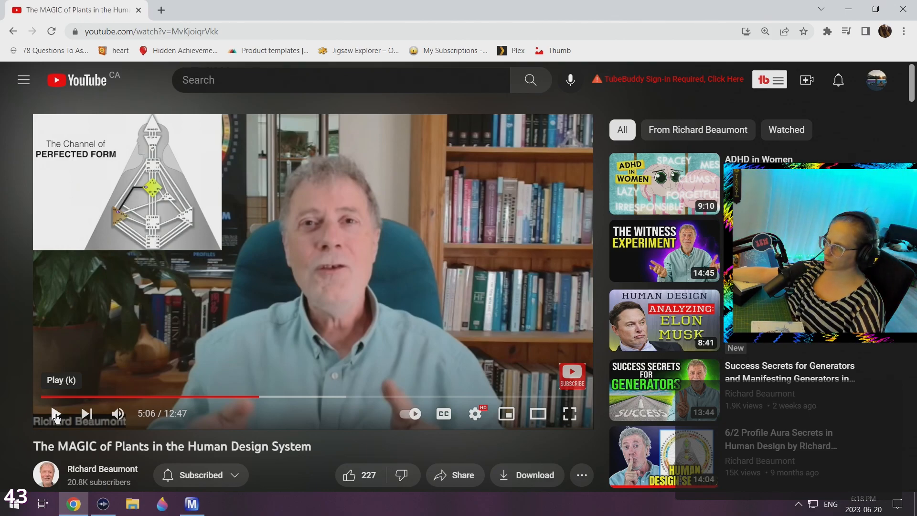
left_click(56, 414)
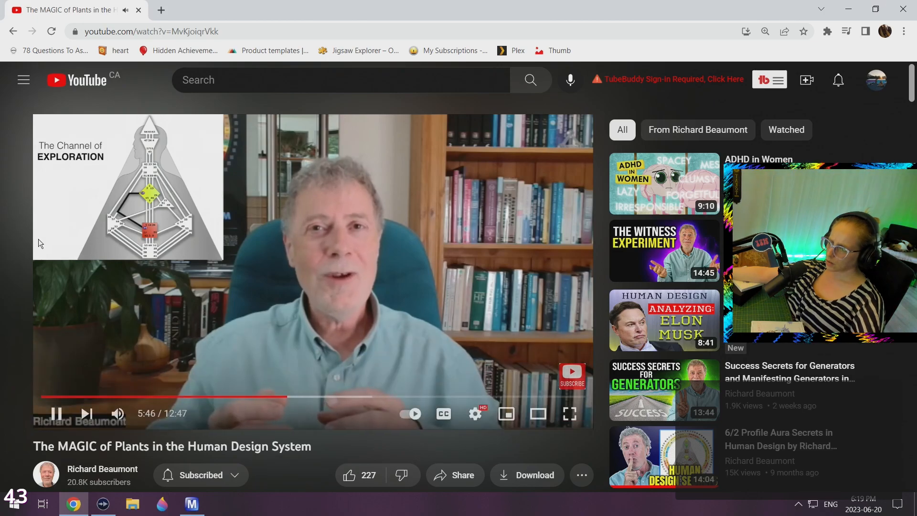
mouse_move(57, 413)
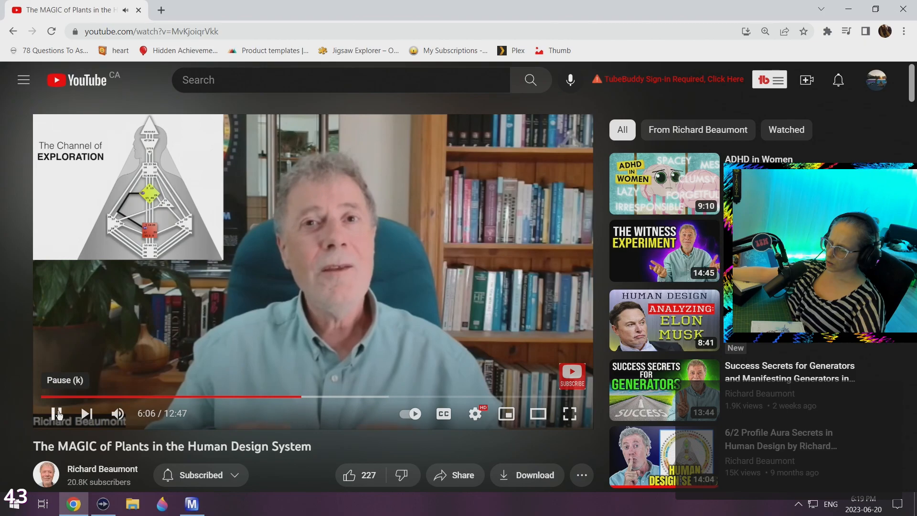
Pause and resume the video twice before leaving it paused near 6:45.
left_click(58, 413)
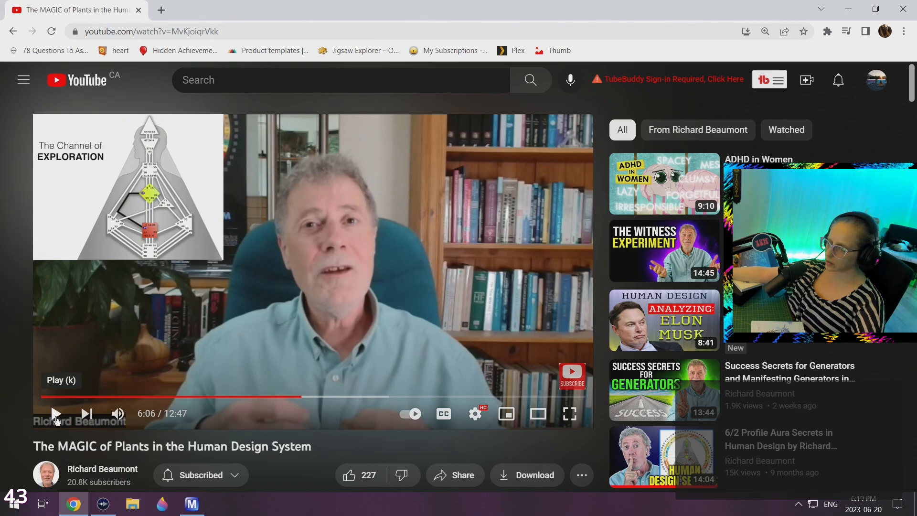
left_click(56, 414)
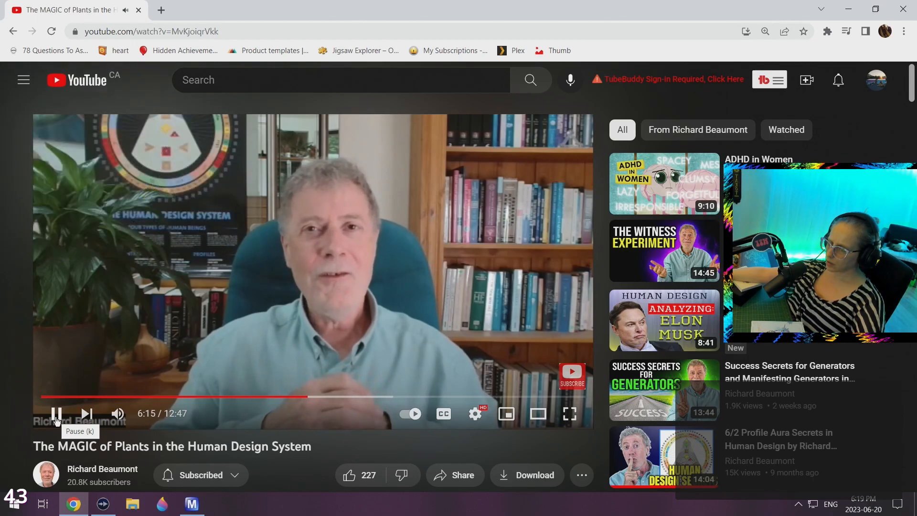
left_click(56, 414)
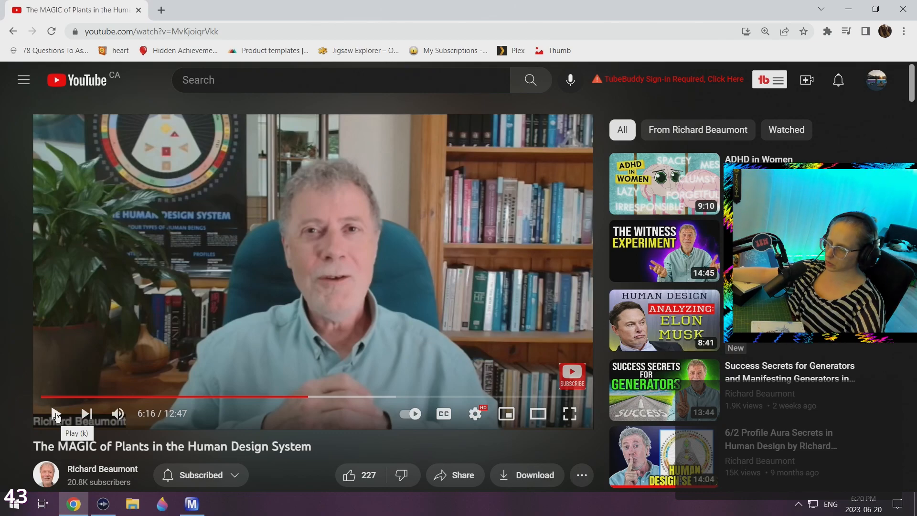
left_click(55, 414)
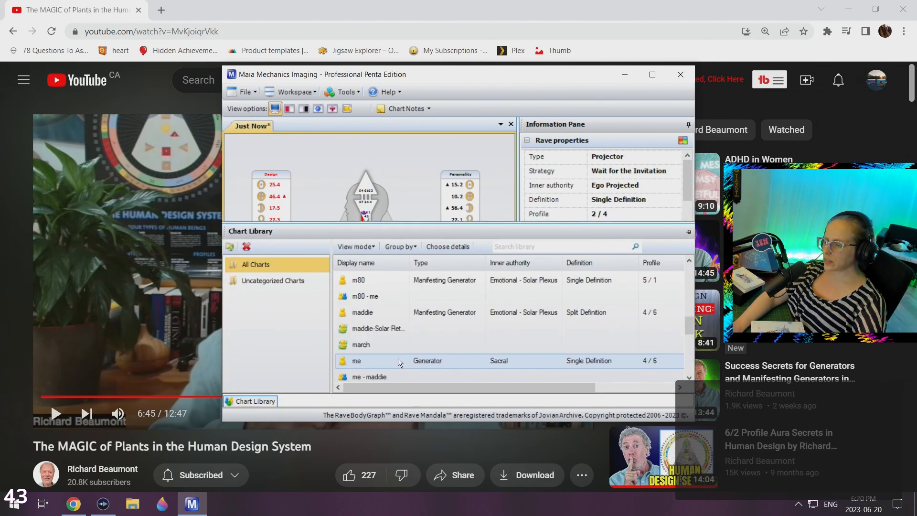
Open the Generator chart named 'me' and enlarge it to fill the screen.
double_click(357, 360)
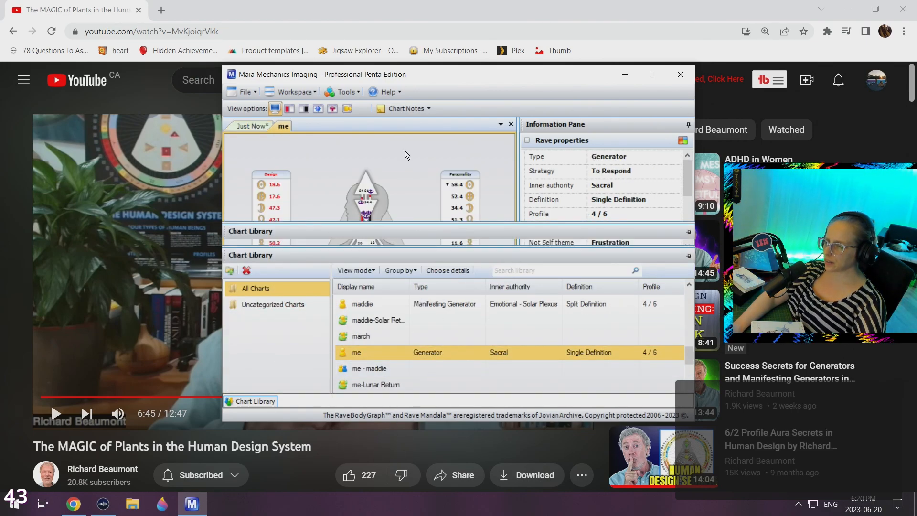
left_click(651, 74)
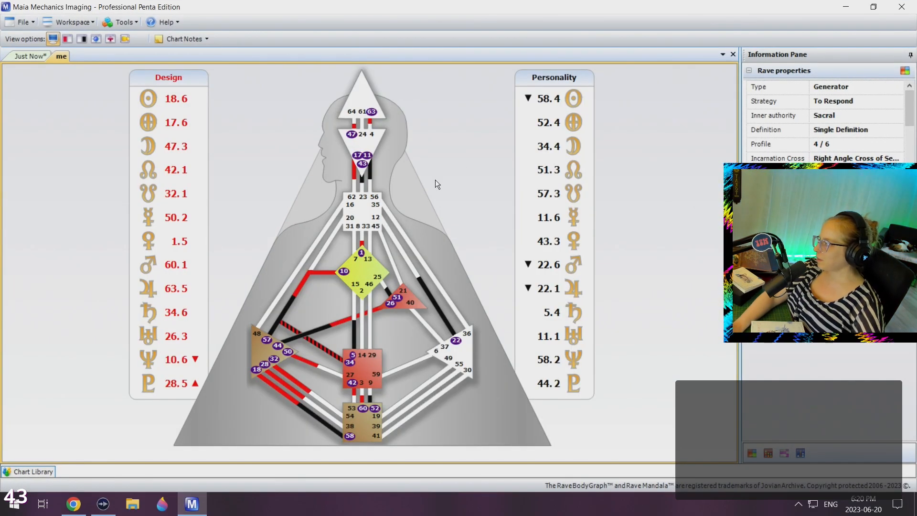
Inspect the channel details for gates 10, 34 and 57, then return to the paused YouTube video.
left_click(361, 425)
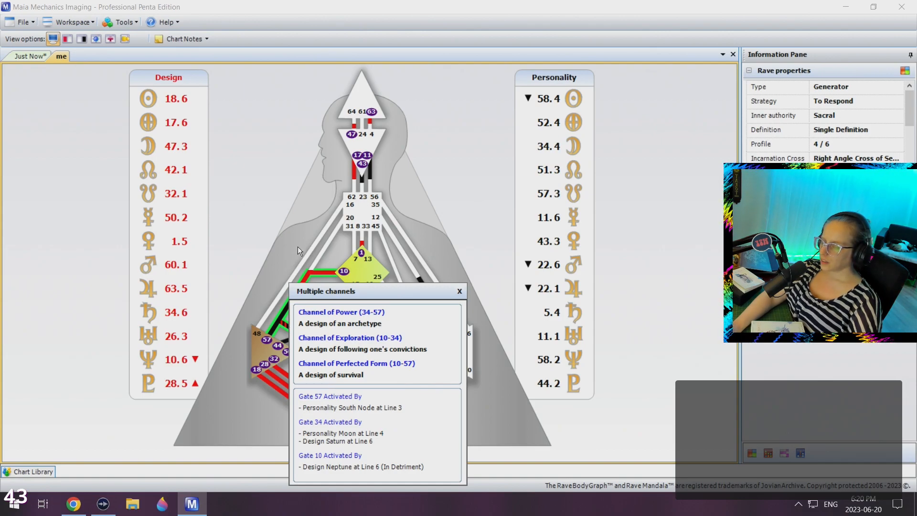
left_click(460, 291)
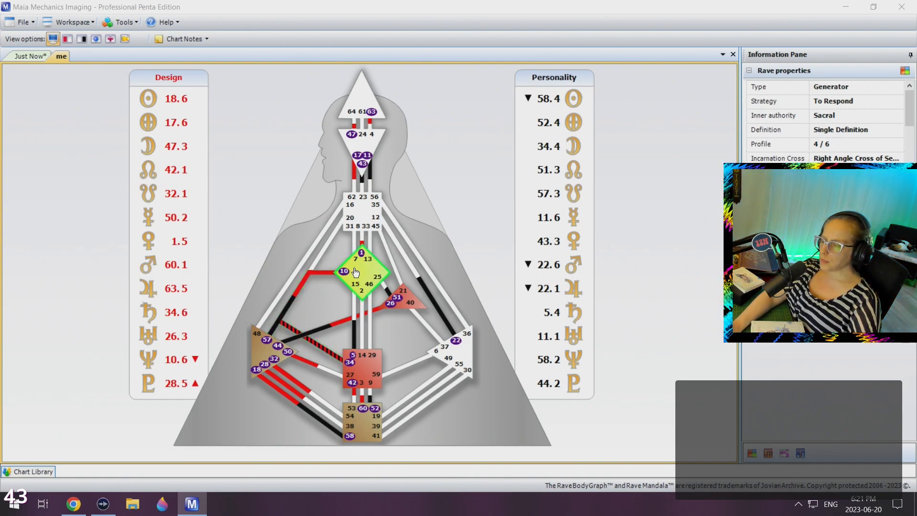
left_click(345, 271)
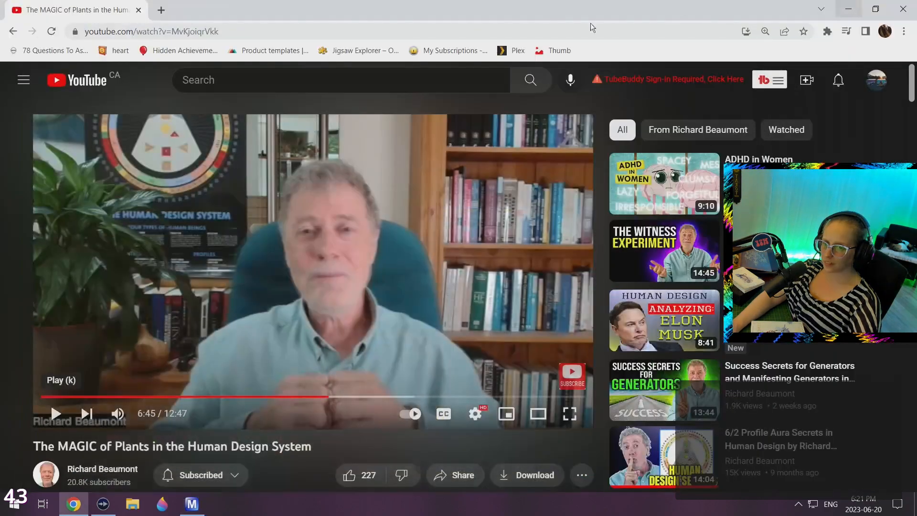
Resume the plants video, pausing around 7:46 to comment, then continue to 8:57.
left_click(55, 413)
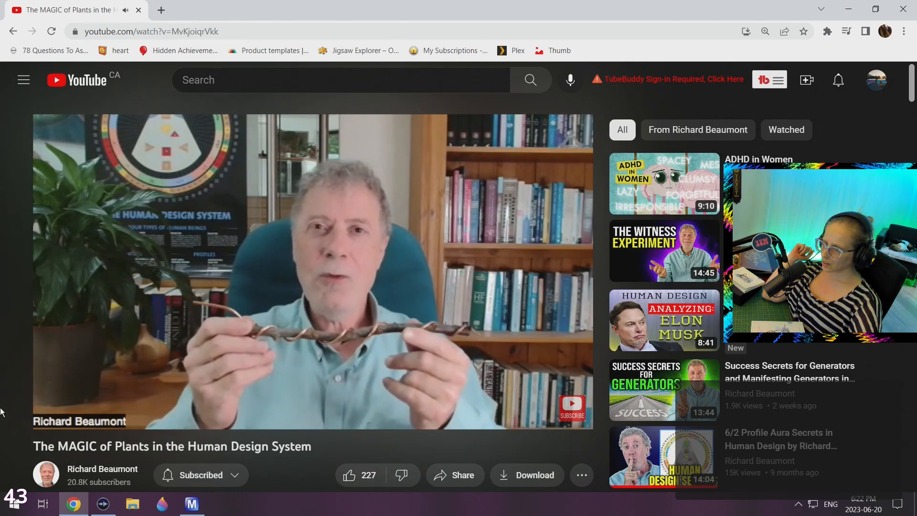
mouse_move(168, 369)
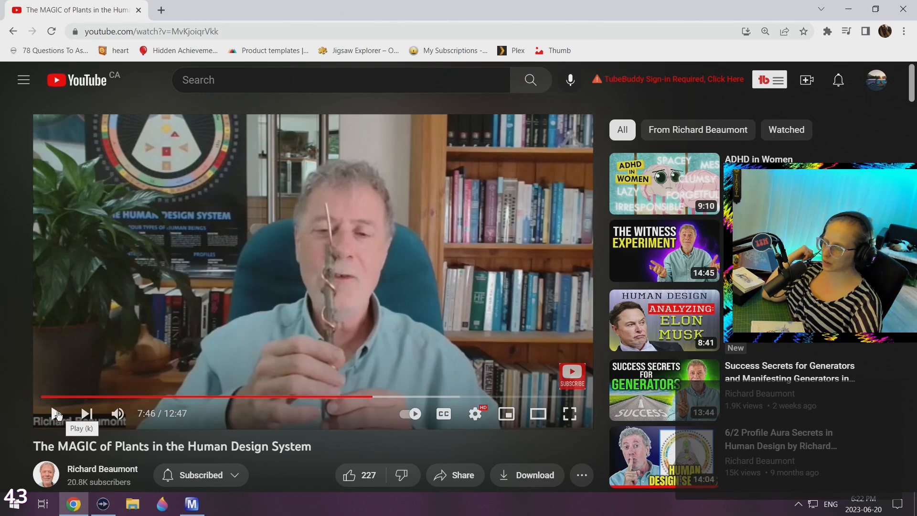
left_click(56, 414)
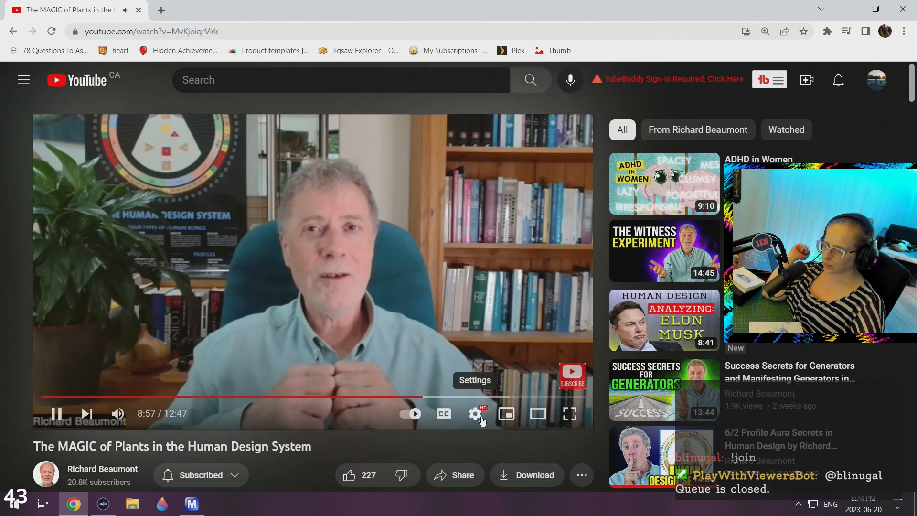
Set the playback speed to 2x from the player settings menu.
left_click(475, 414)
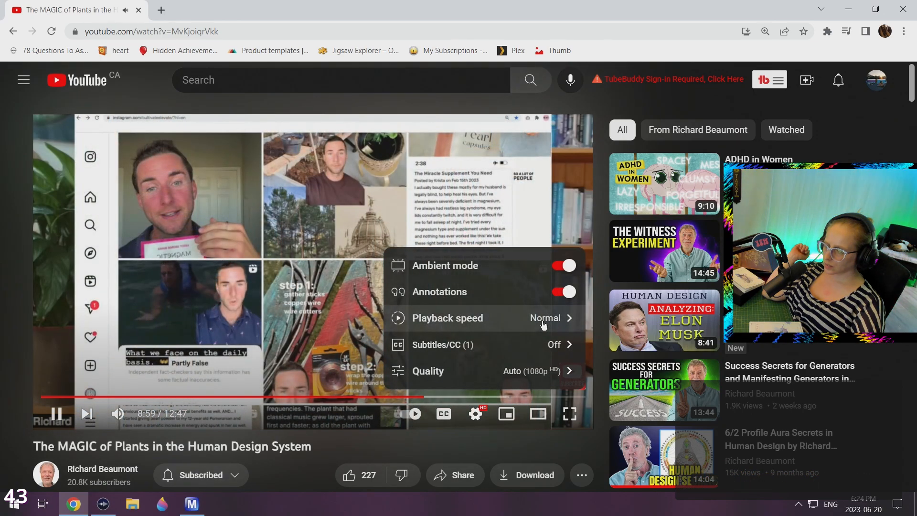
left_click(447, 317)
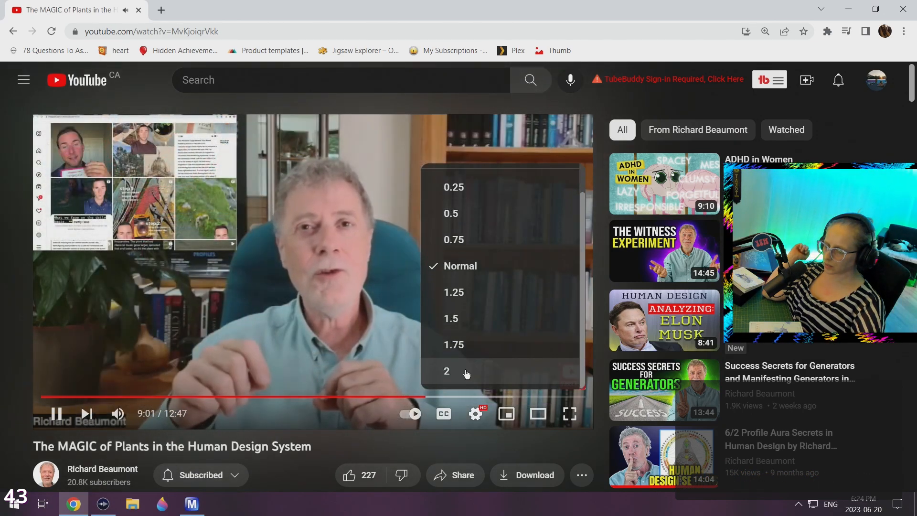
left_click(454, 345)
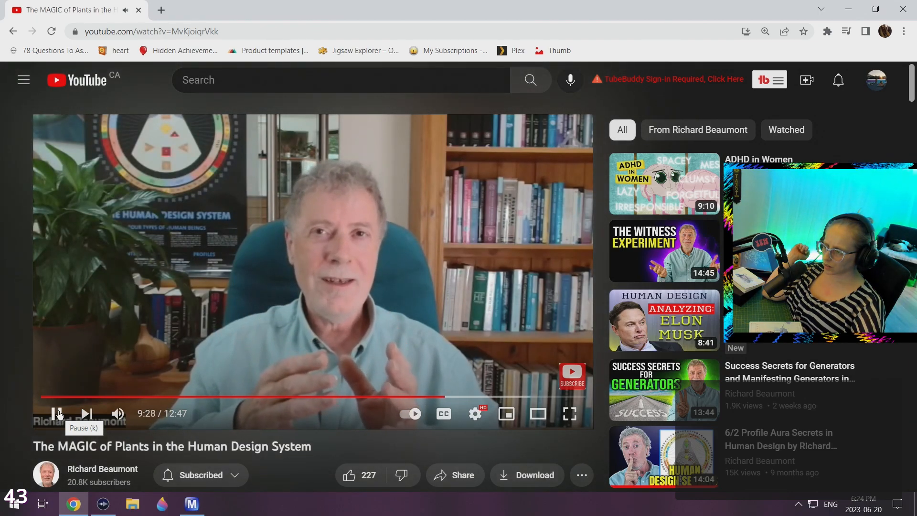
Pause around 9:49 to comment, then resume playing toward 10:53.
left_click(55, 414)
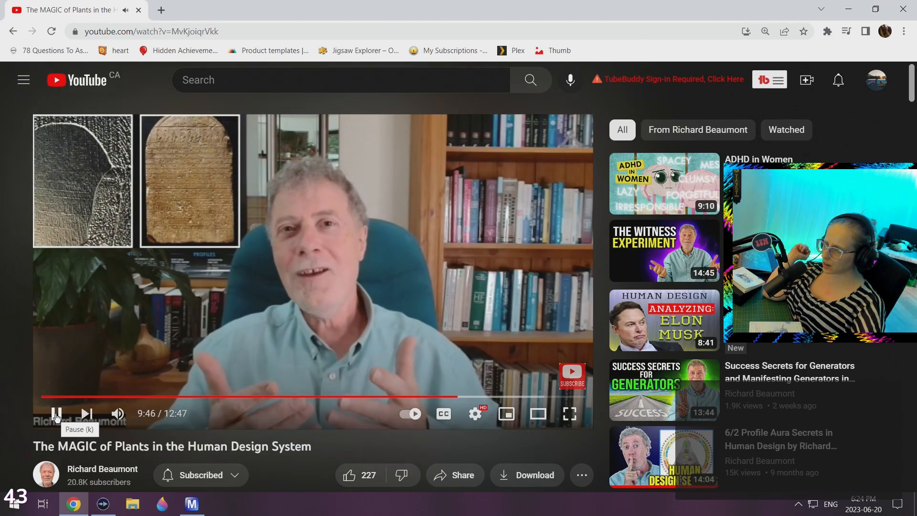
left_click(57, 414)
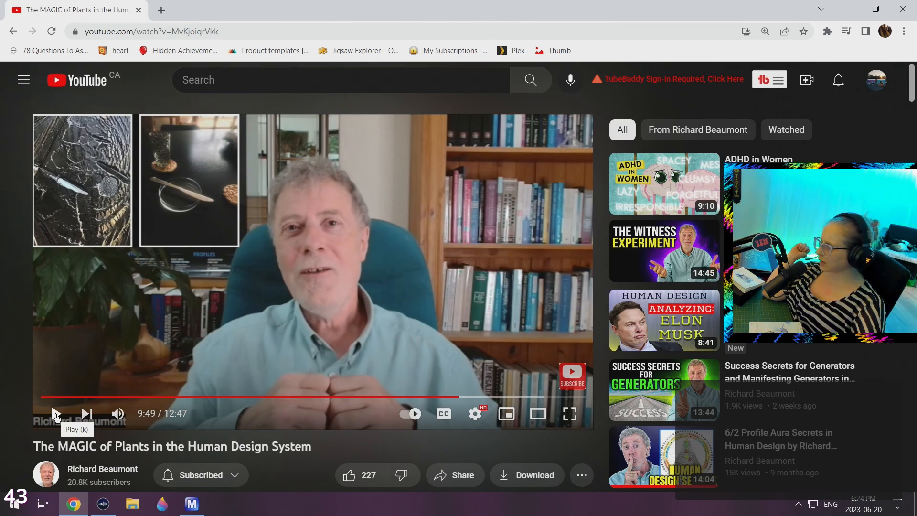
left_click(55, 414)
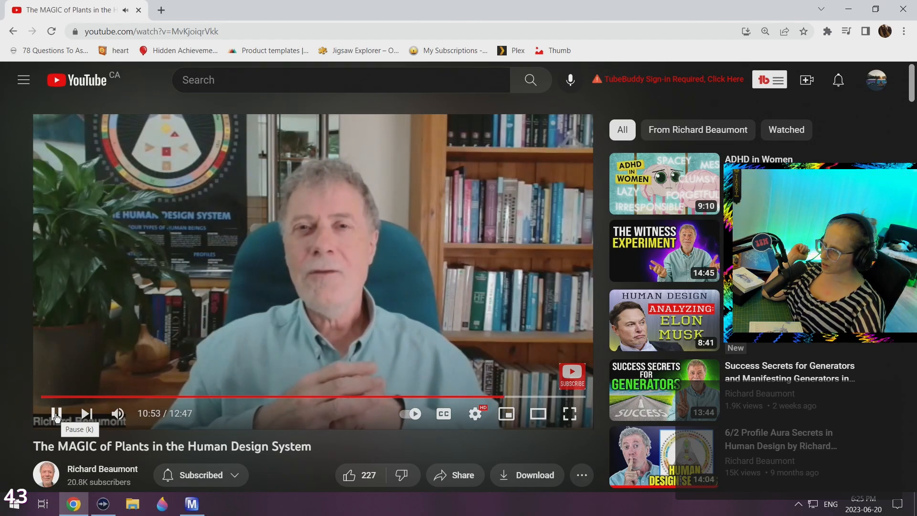
Pause the video at 10:54 to comment.
left_click(55, 414)
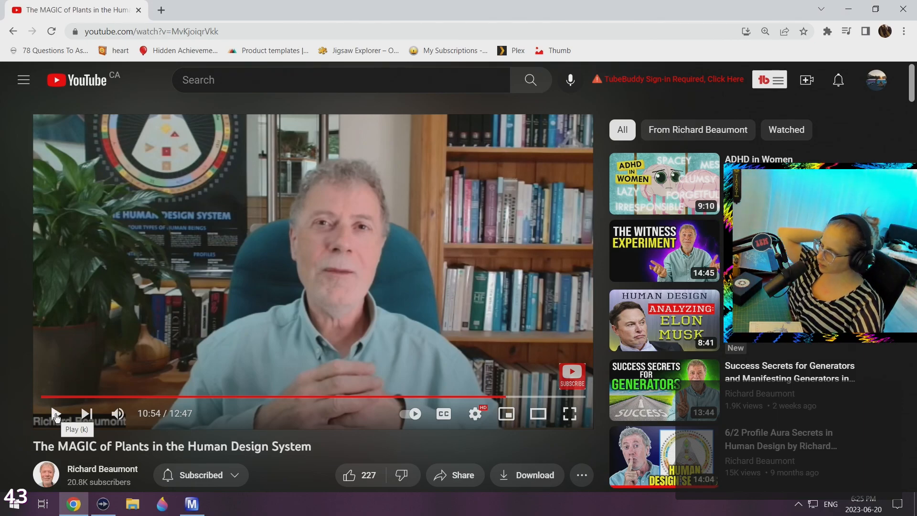
Resume the video into the Hidden Messages in Water snowflake segment at 11:21.
left_click(56, 414)
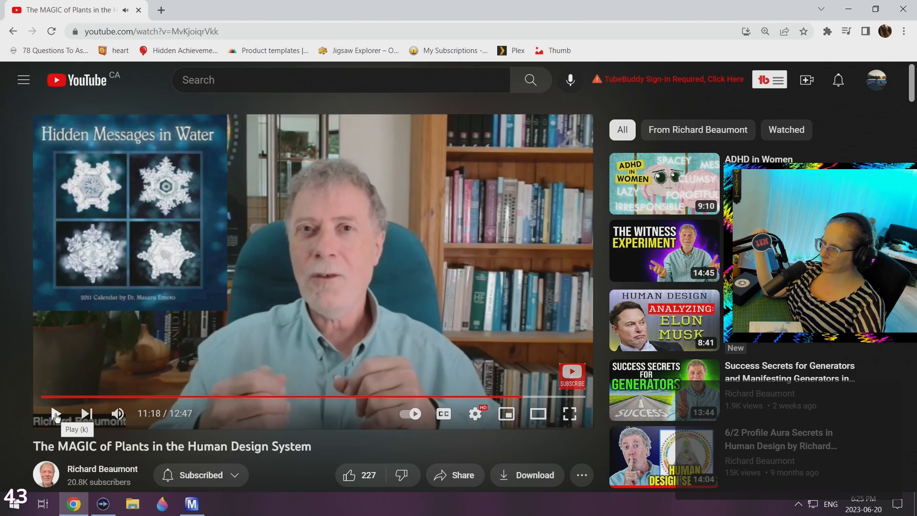
left_click(56, 414)
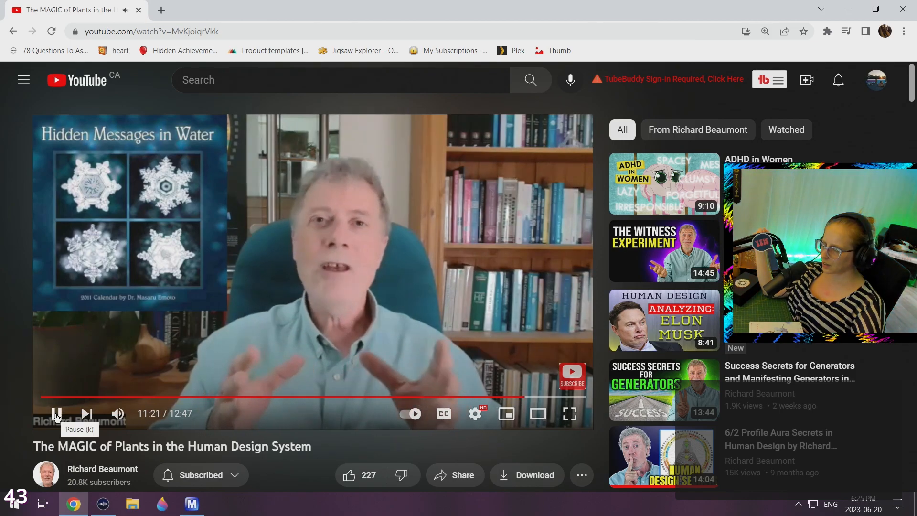